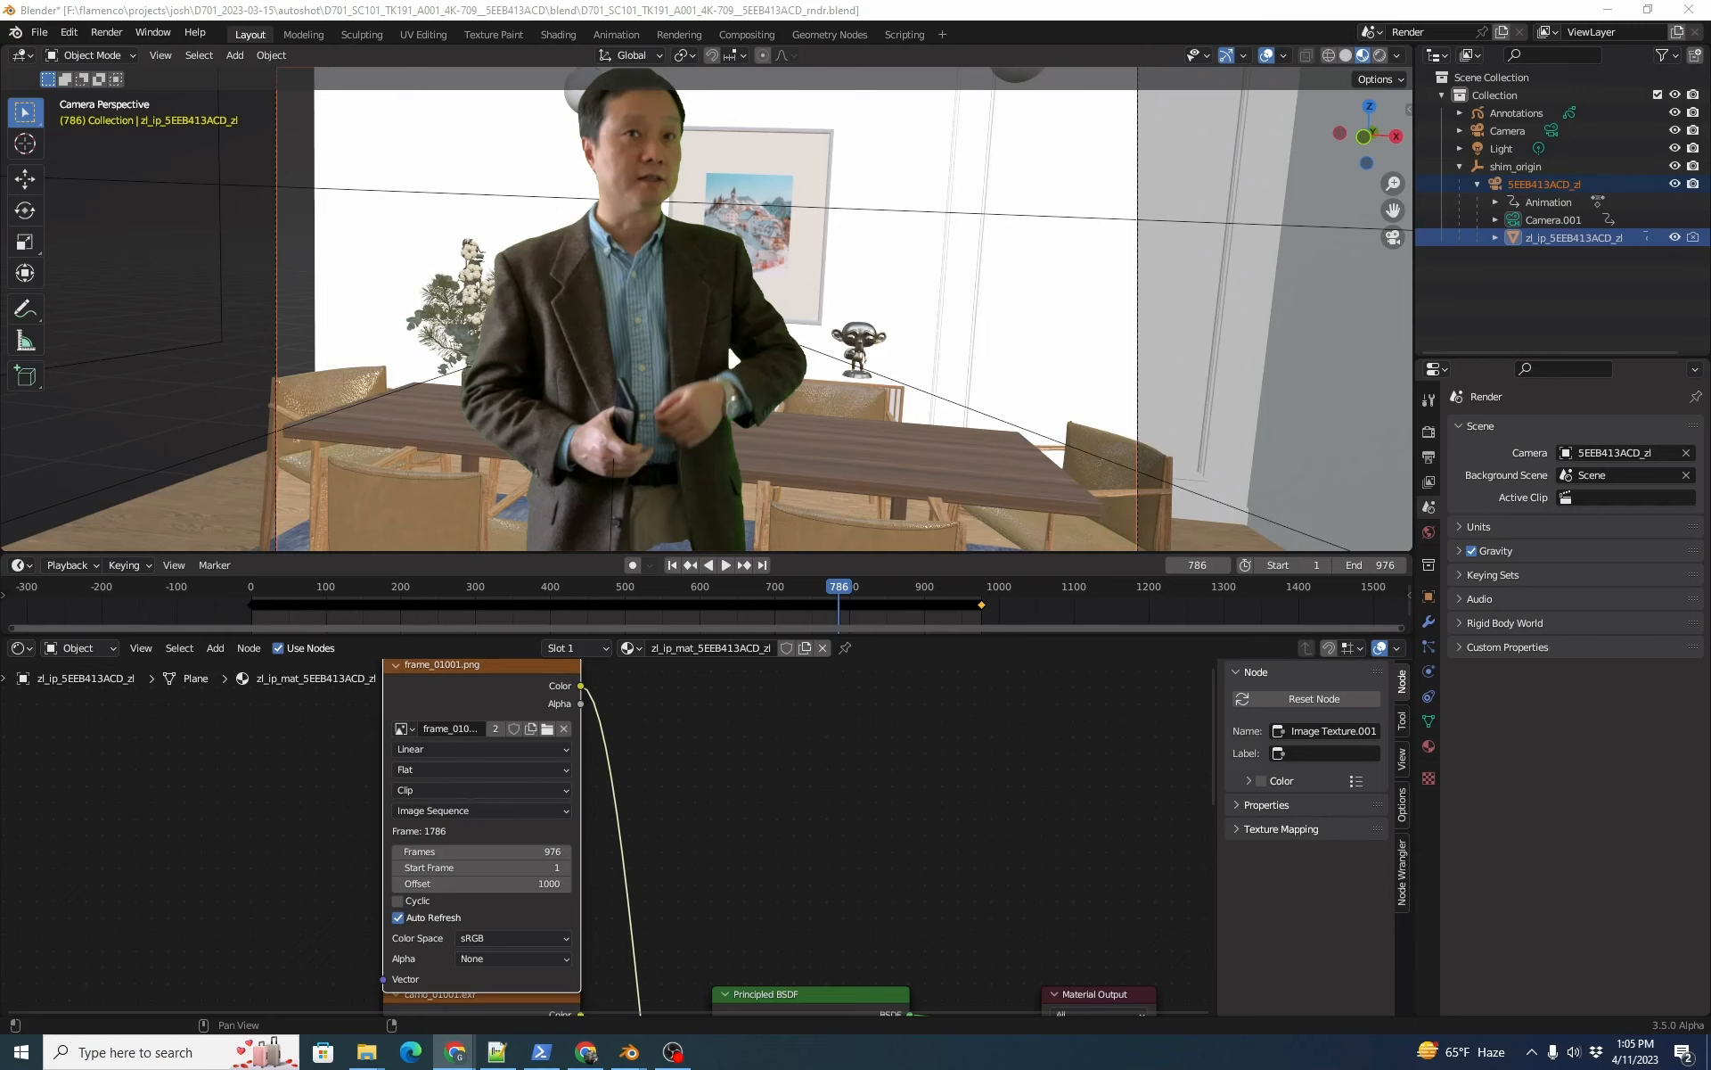
- Step the matte plane's current frame to 788 and then 790
left_click(838, 603)
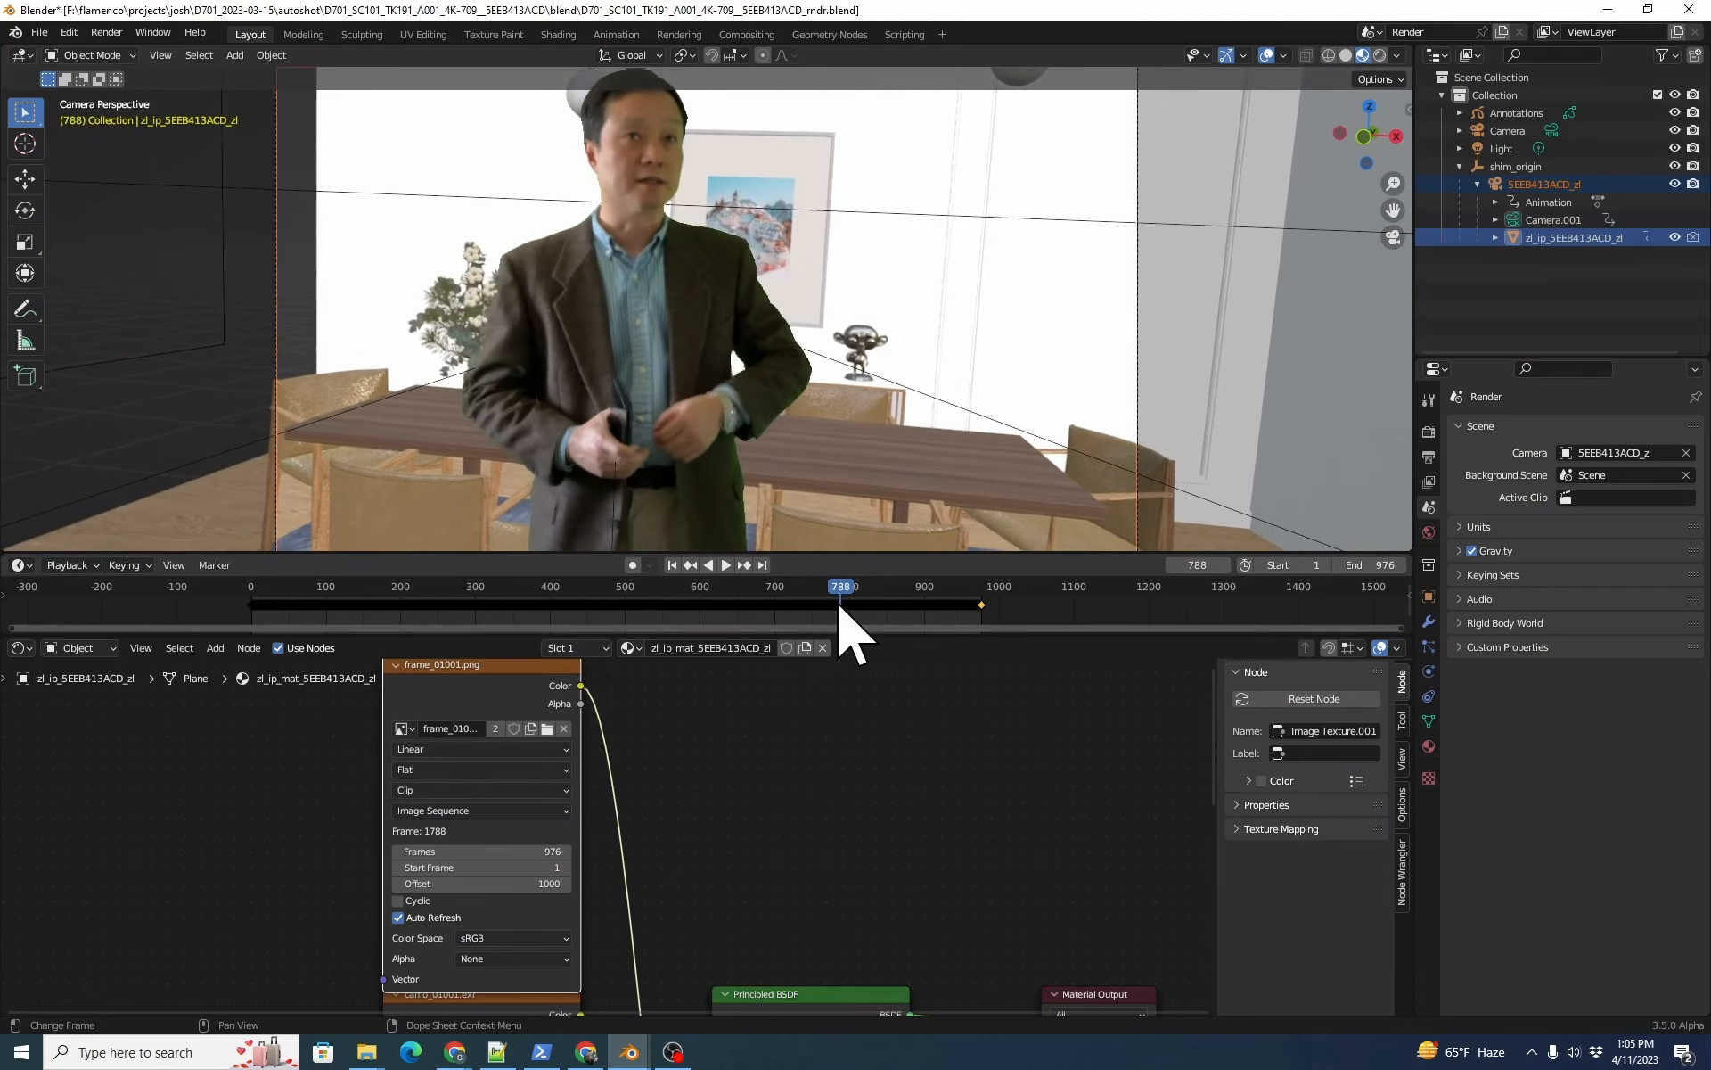
left_click(840, 585)
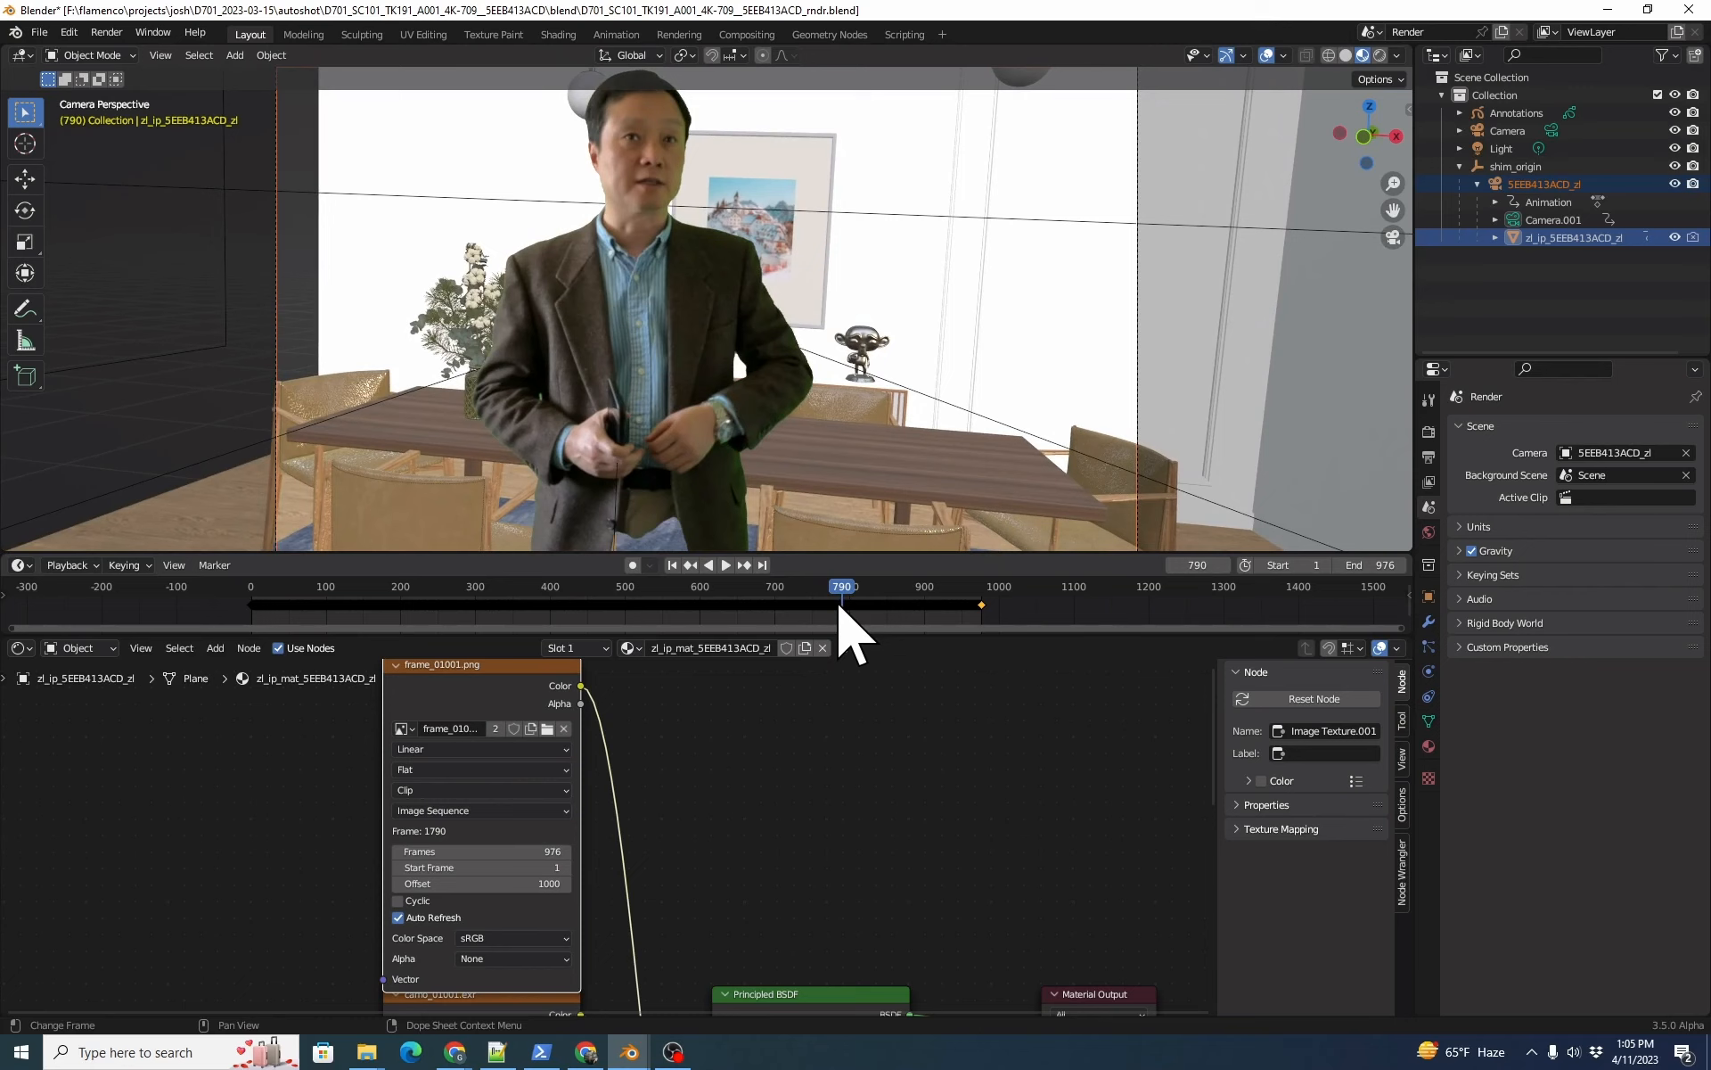
mouse_move(775, 470)
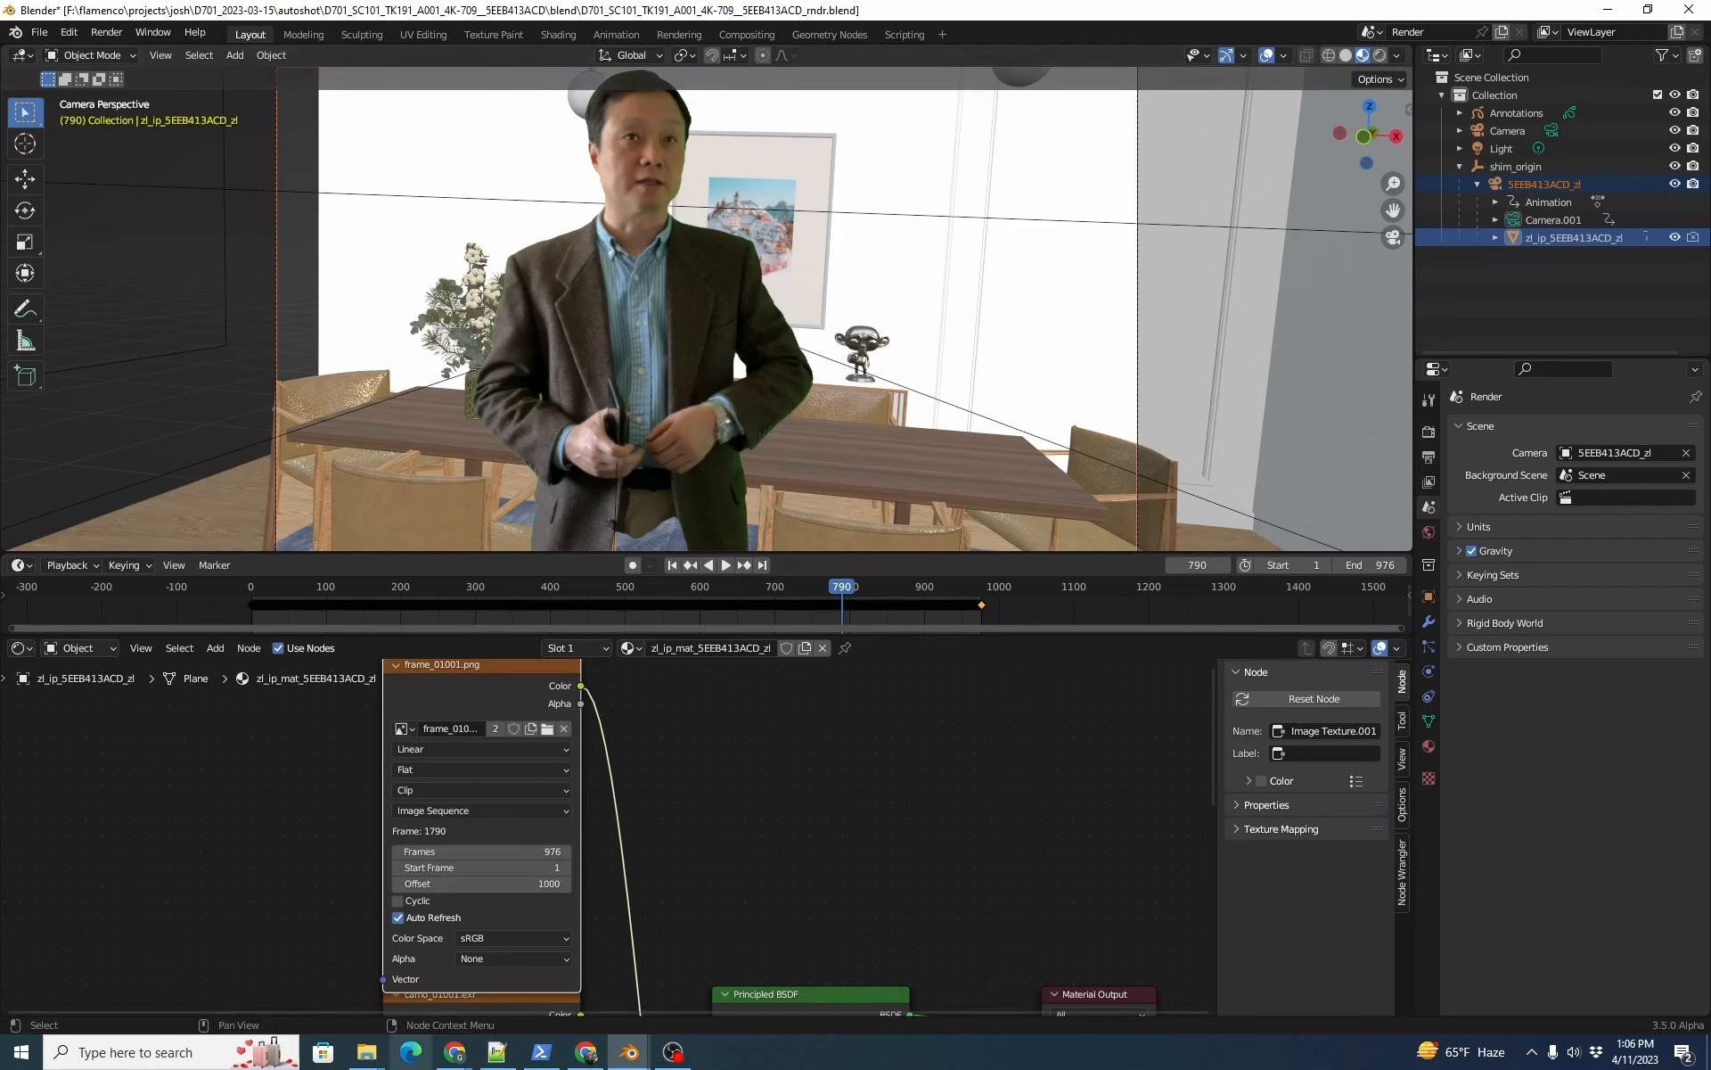
mouse_move(363, 1052)
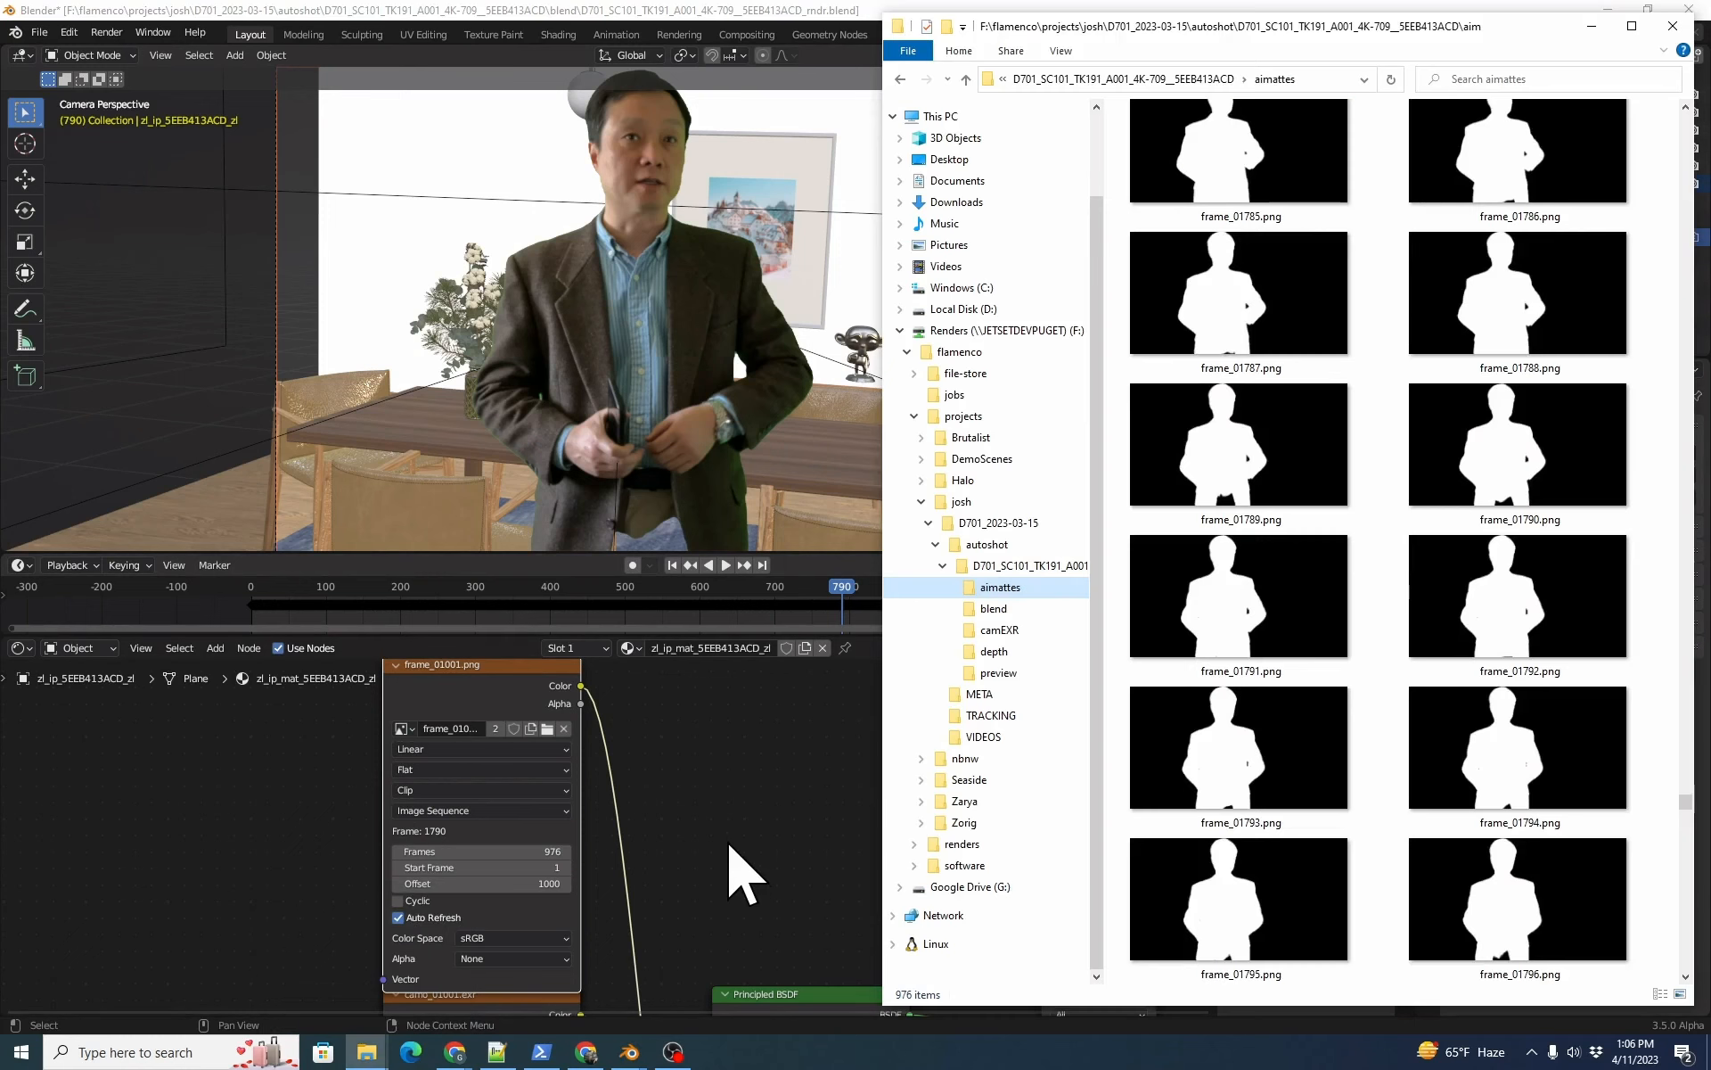
mouse_move(836, 733)
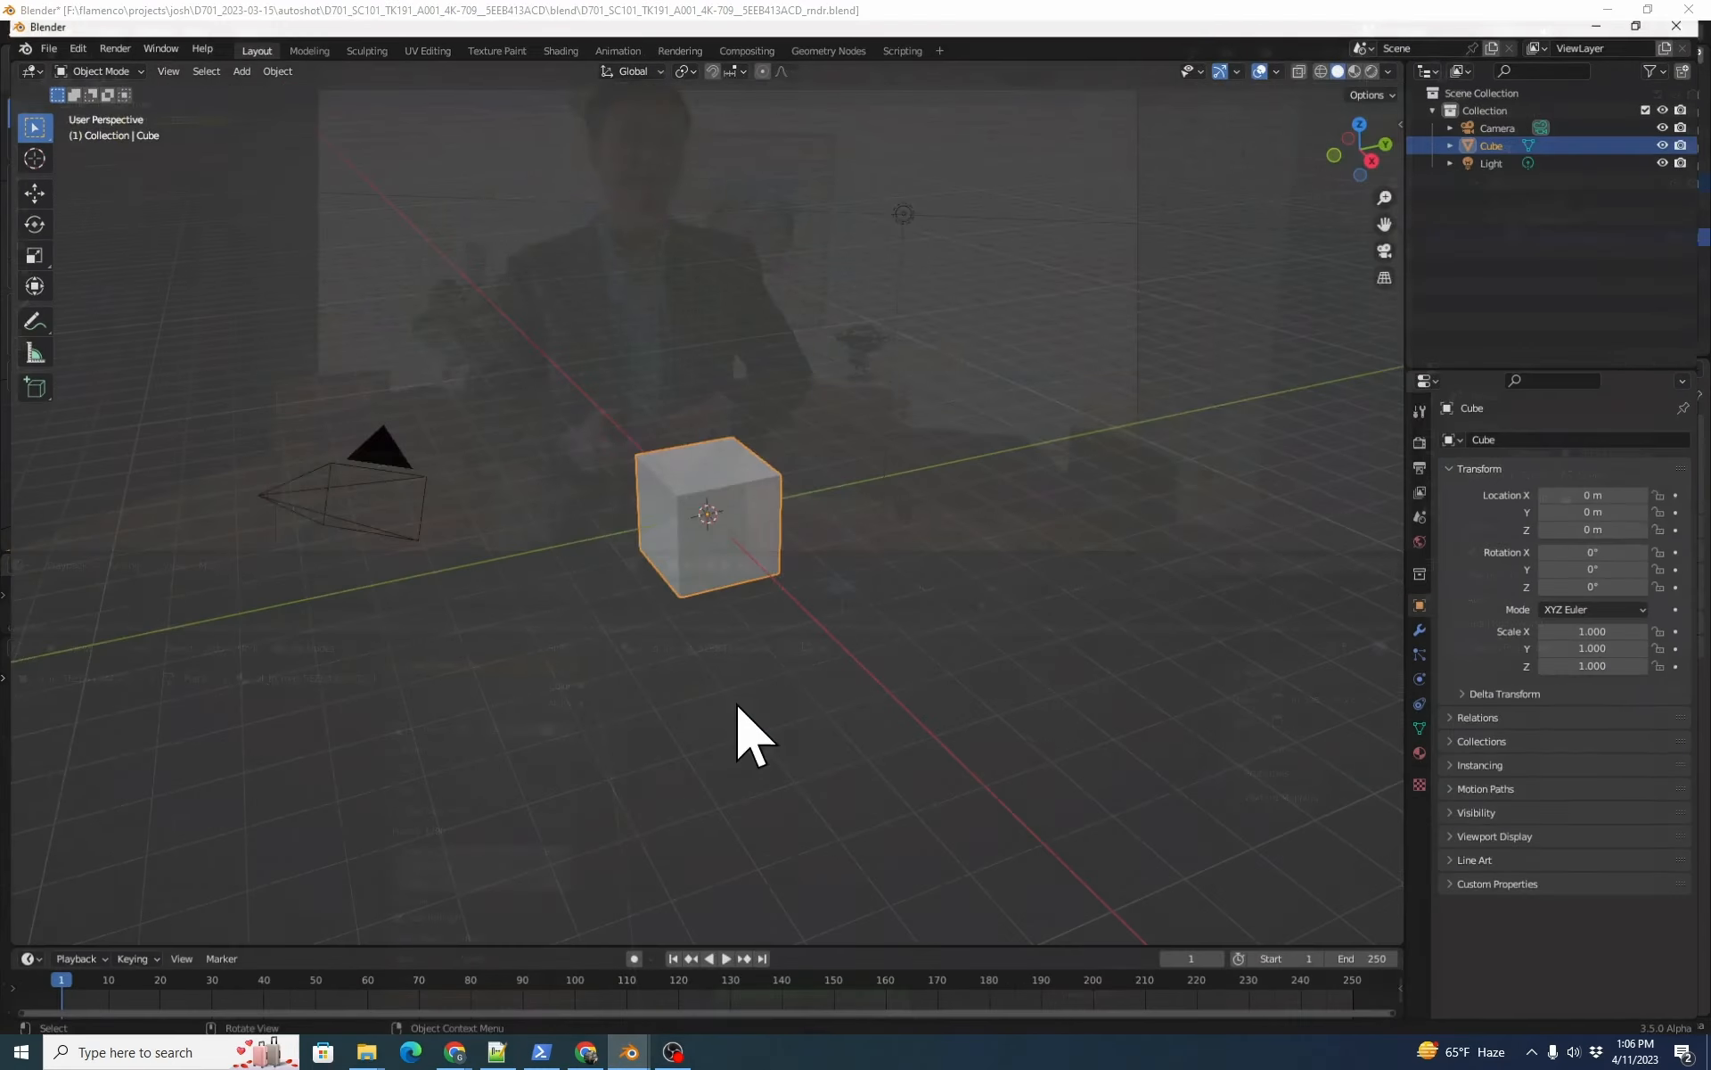
- Delete the default camera, cube and light, confirming the deletion
key("X")
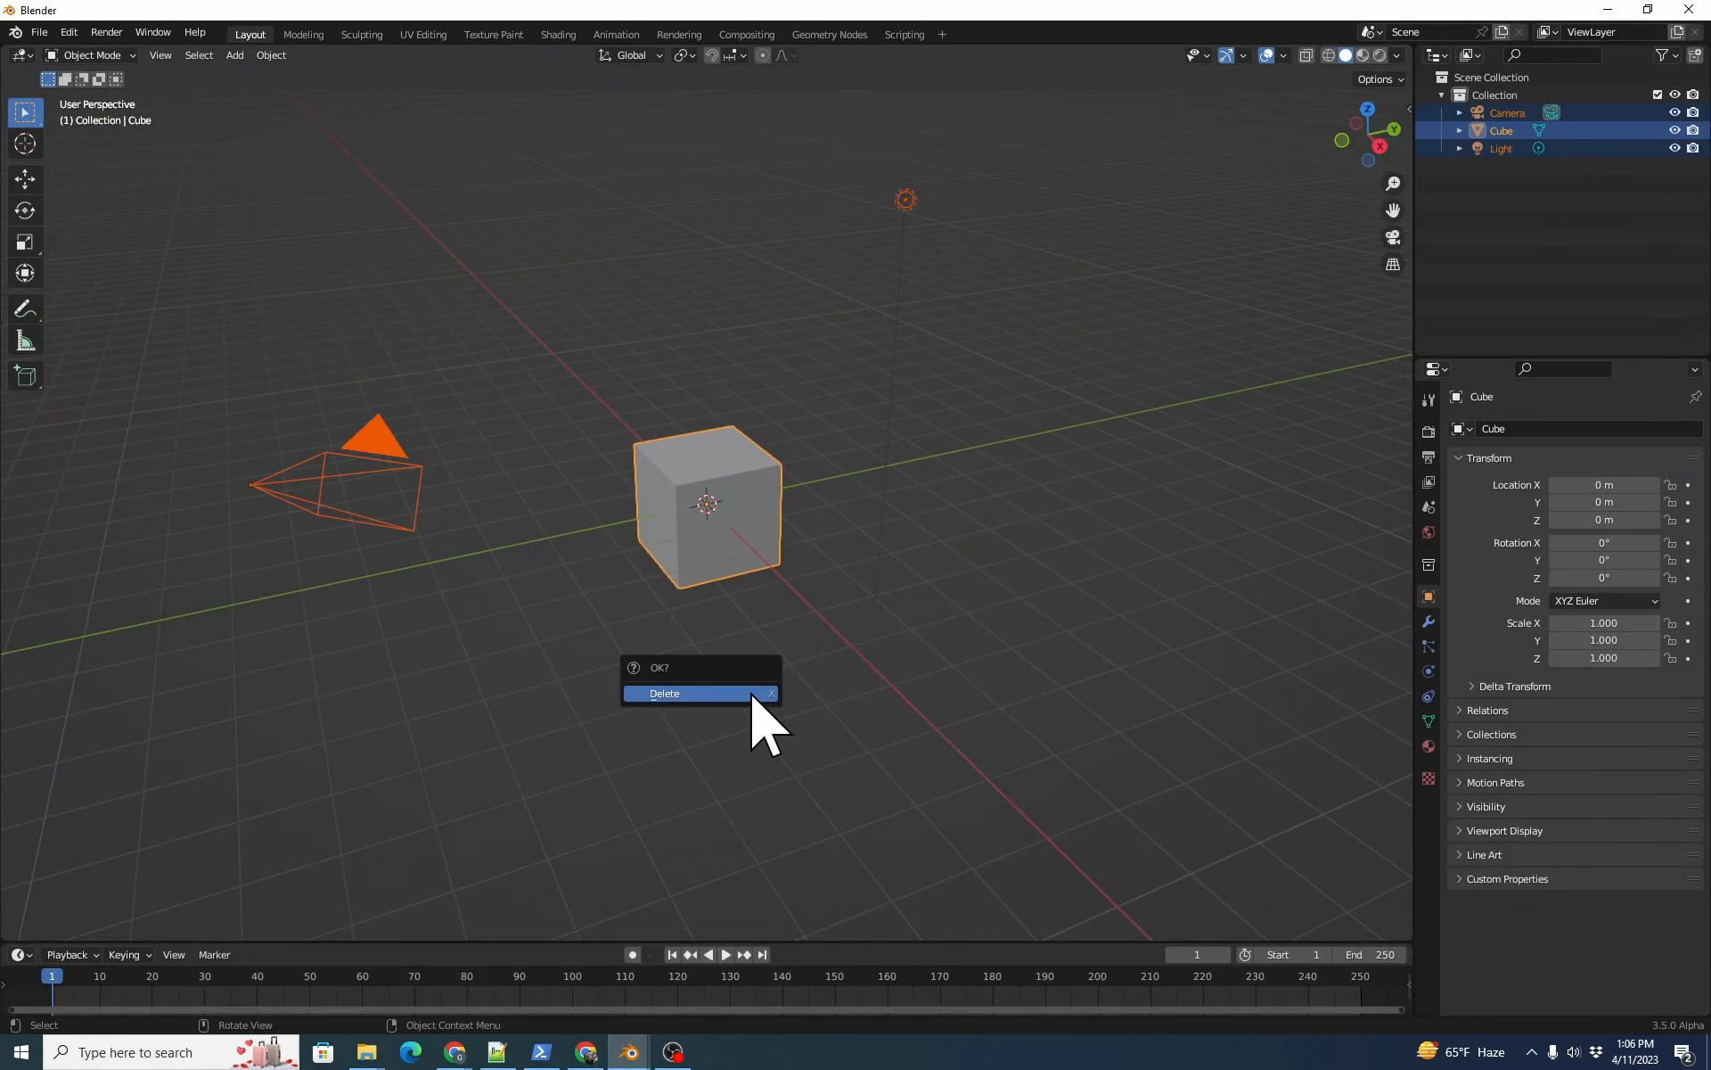
left_click(690, 694)
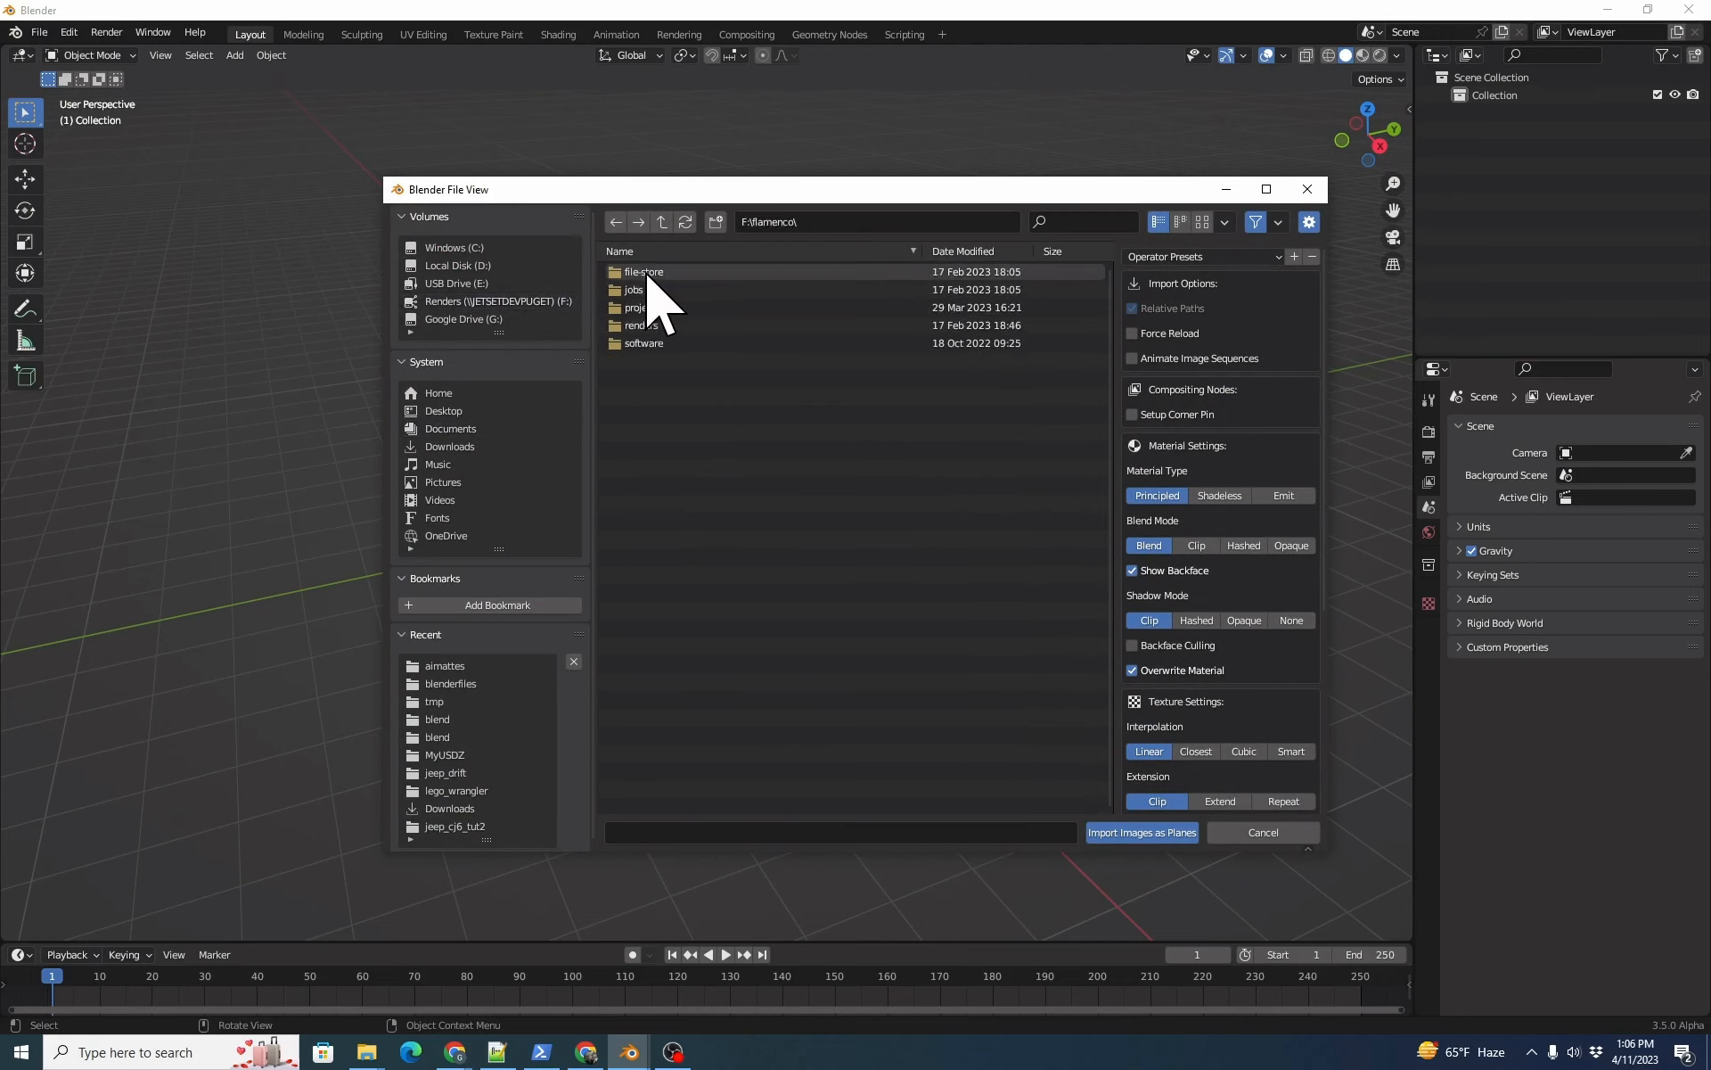
- Import the aimattes frames as an animated image-sequence plane with an Emit material
double_click(635, 307)
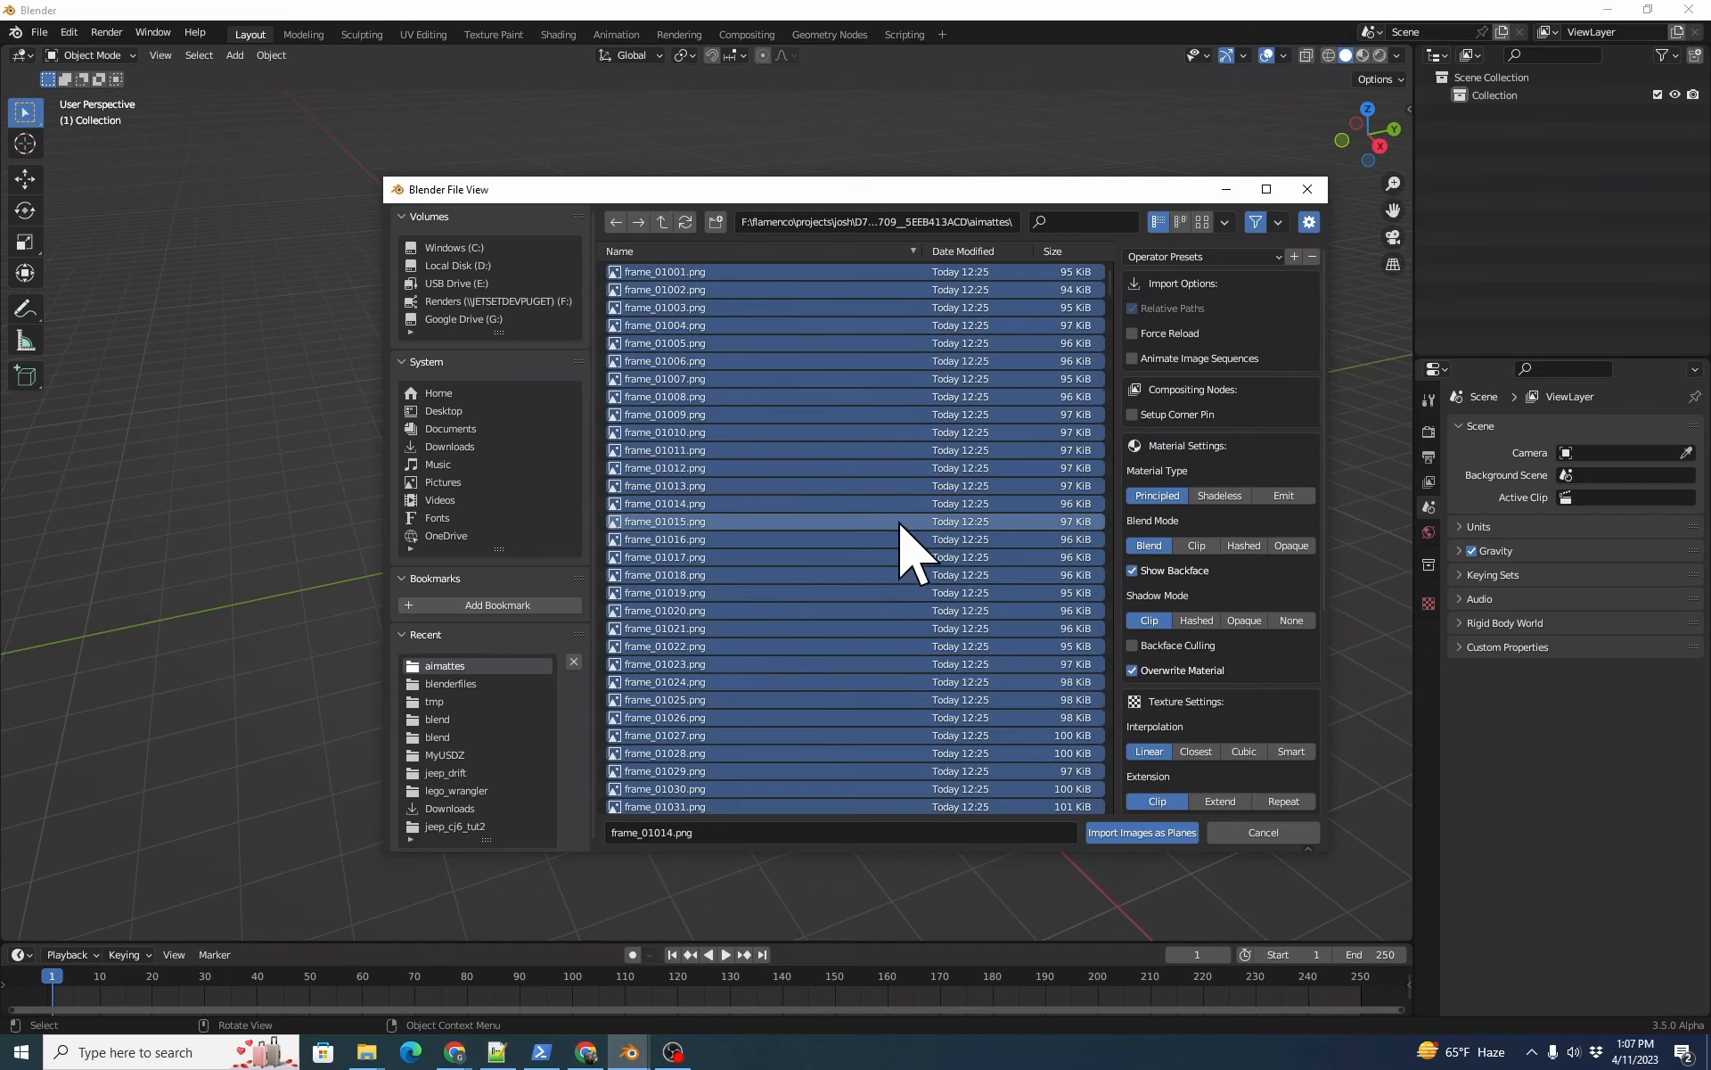
left_click(1132, 358)
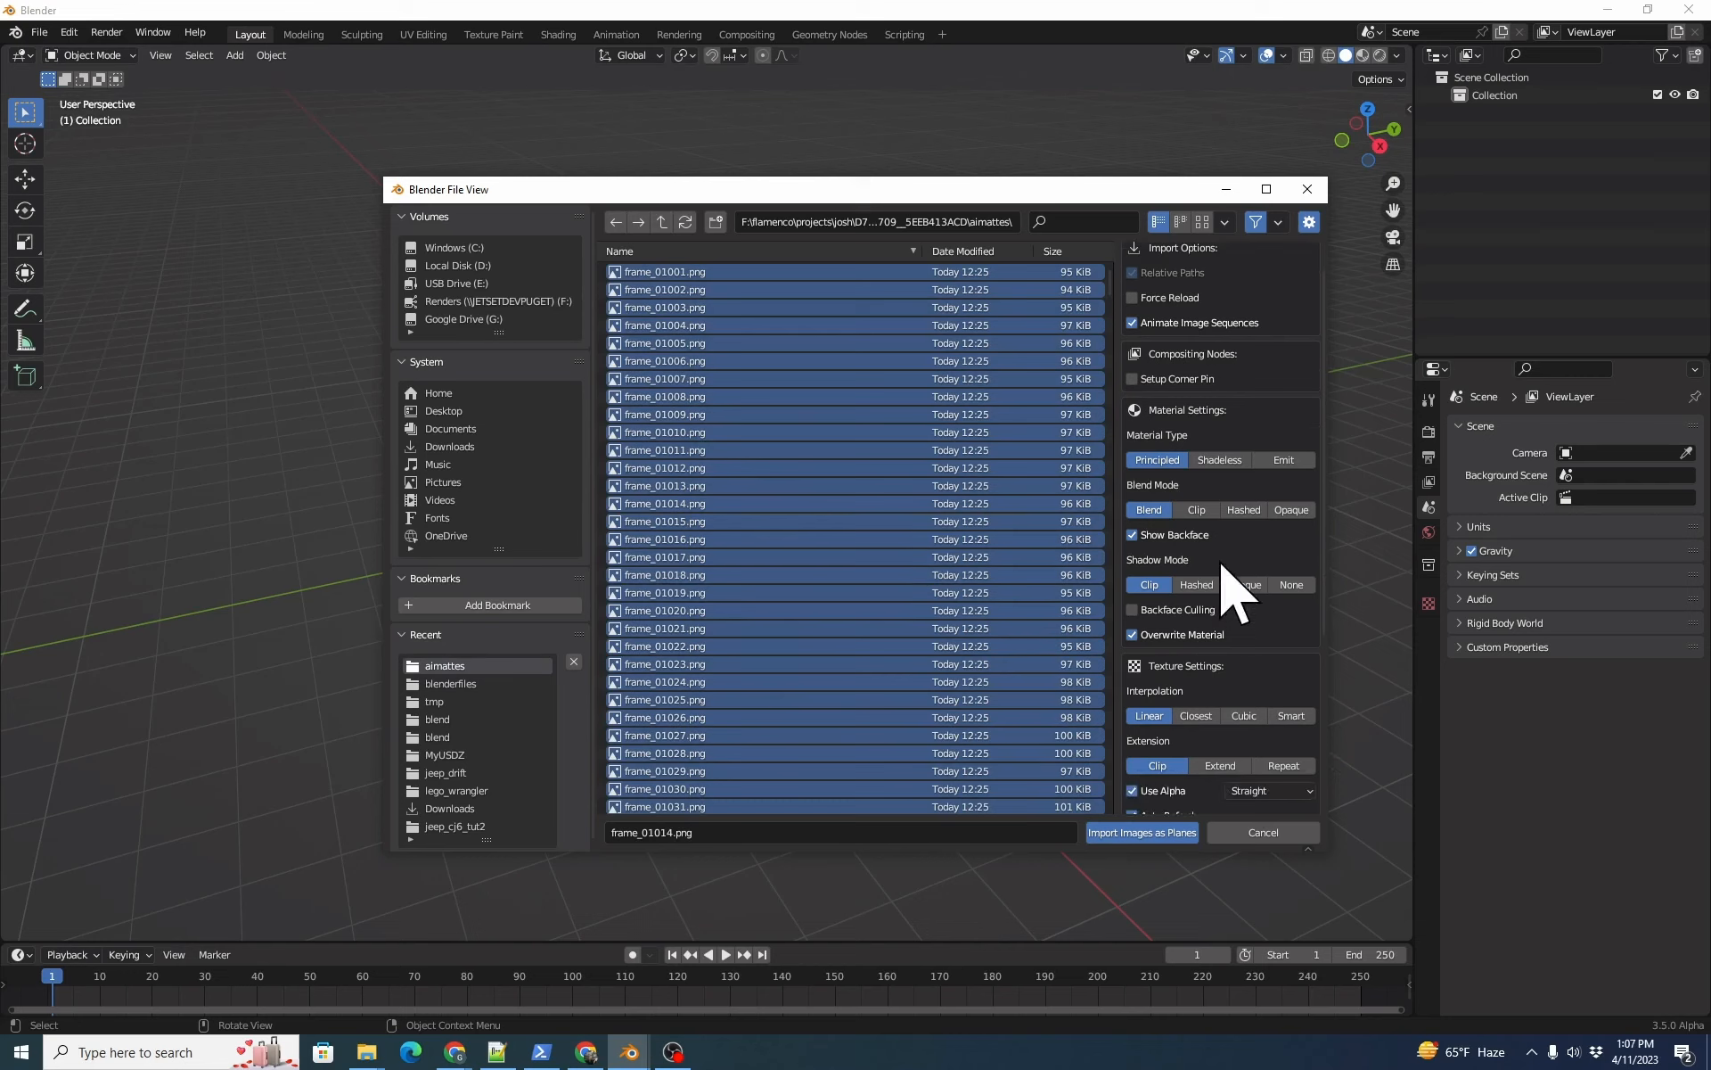
left_click(1284, 460)
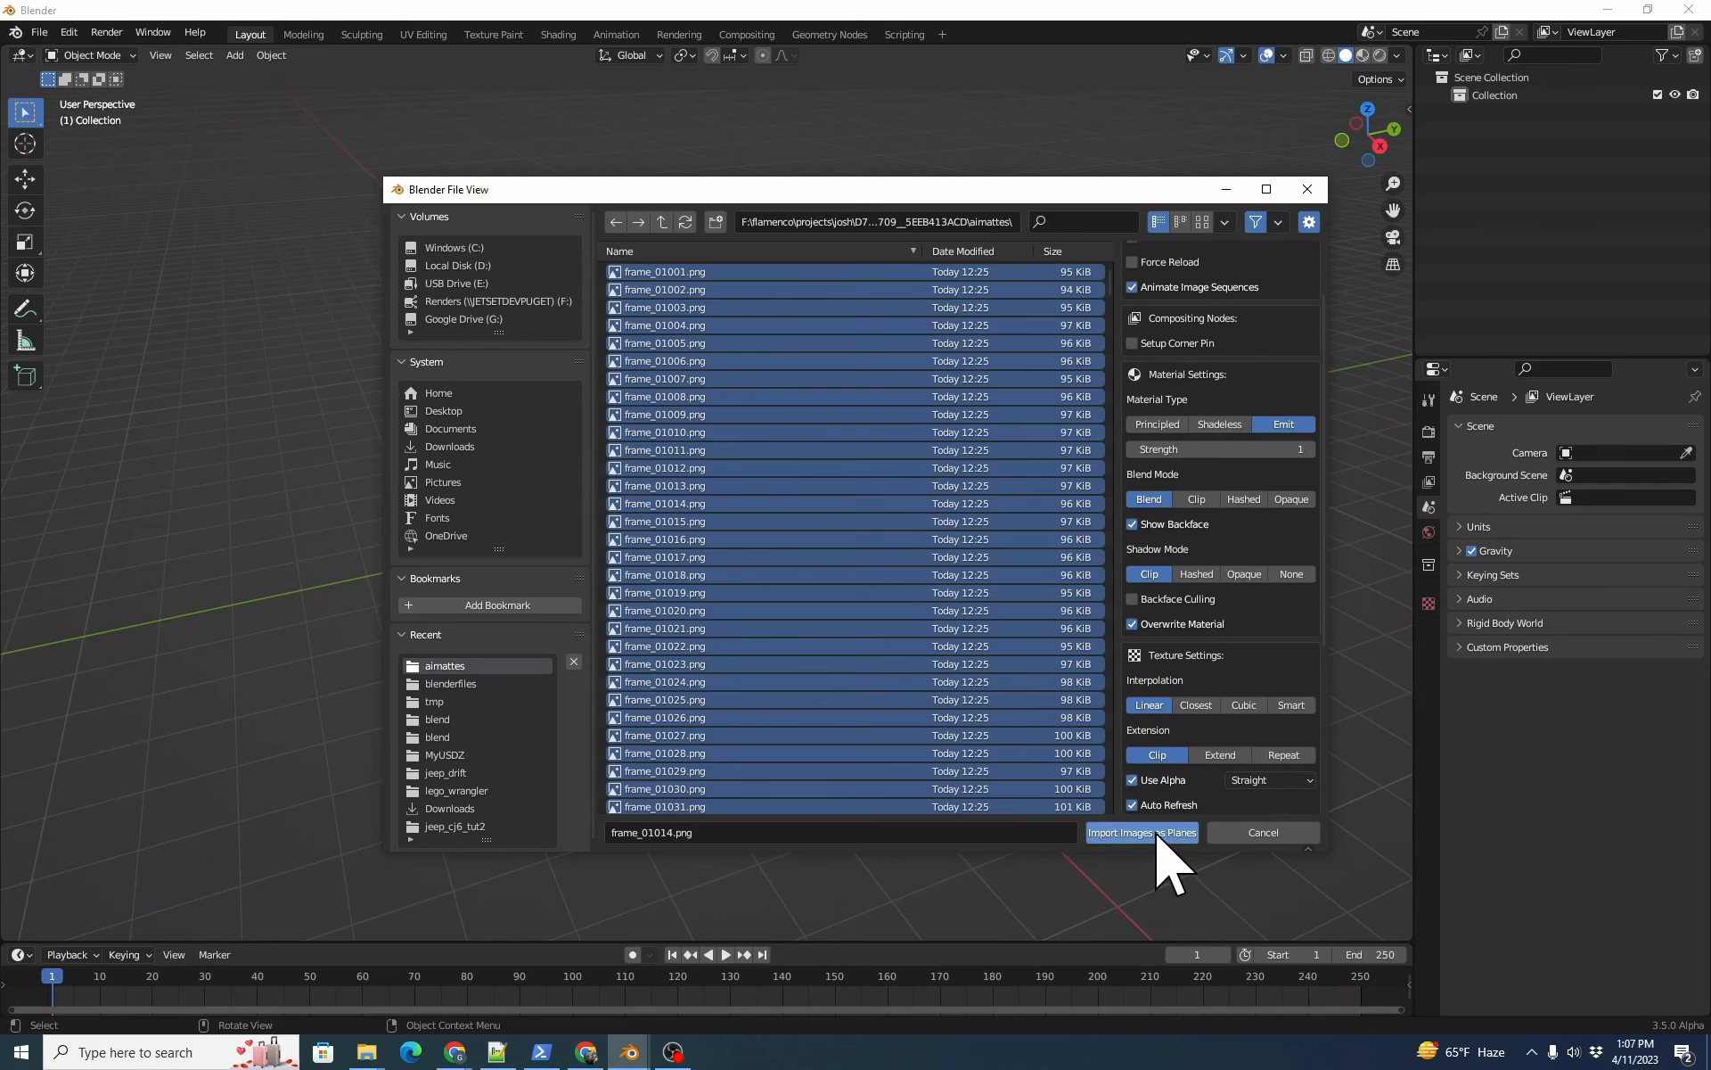
left_click(1141, 833)
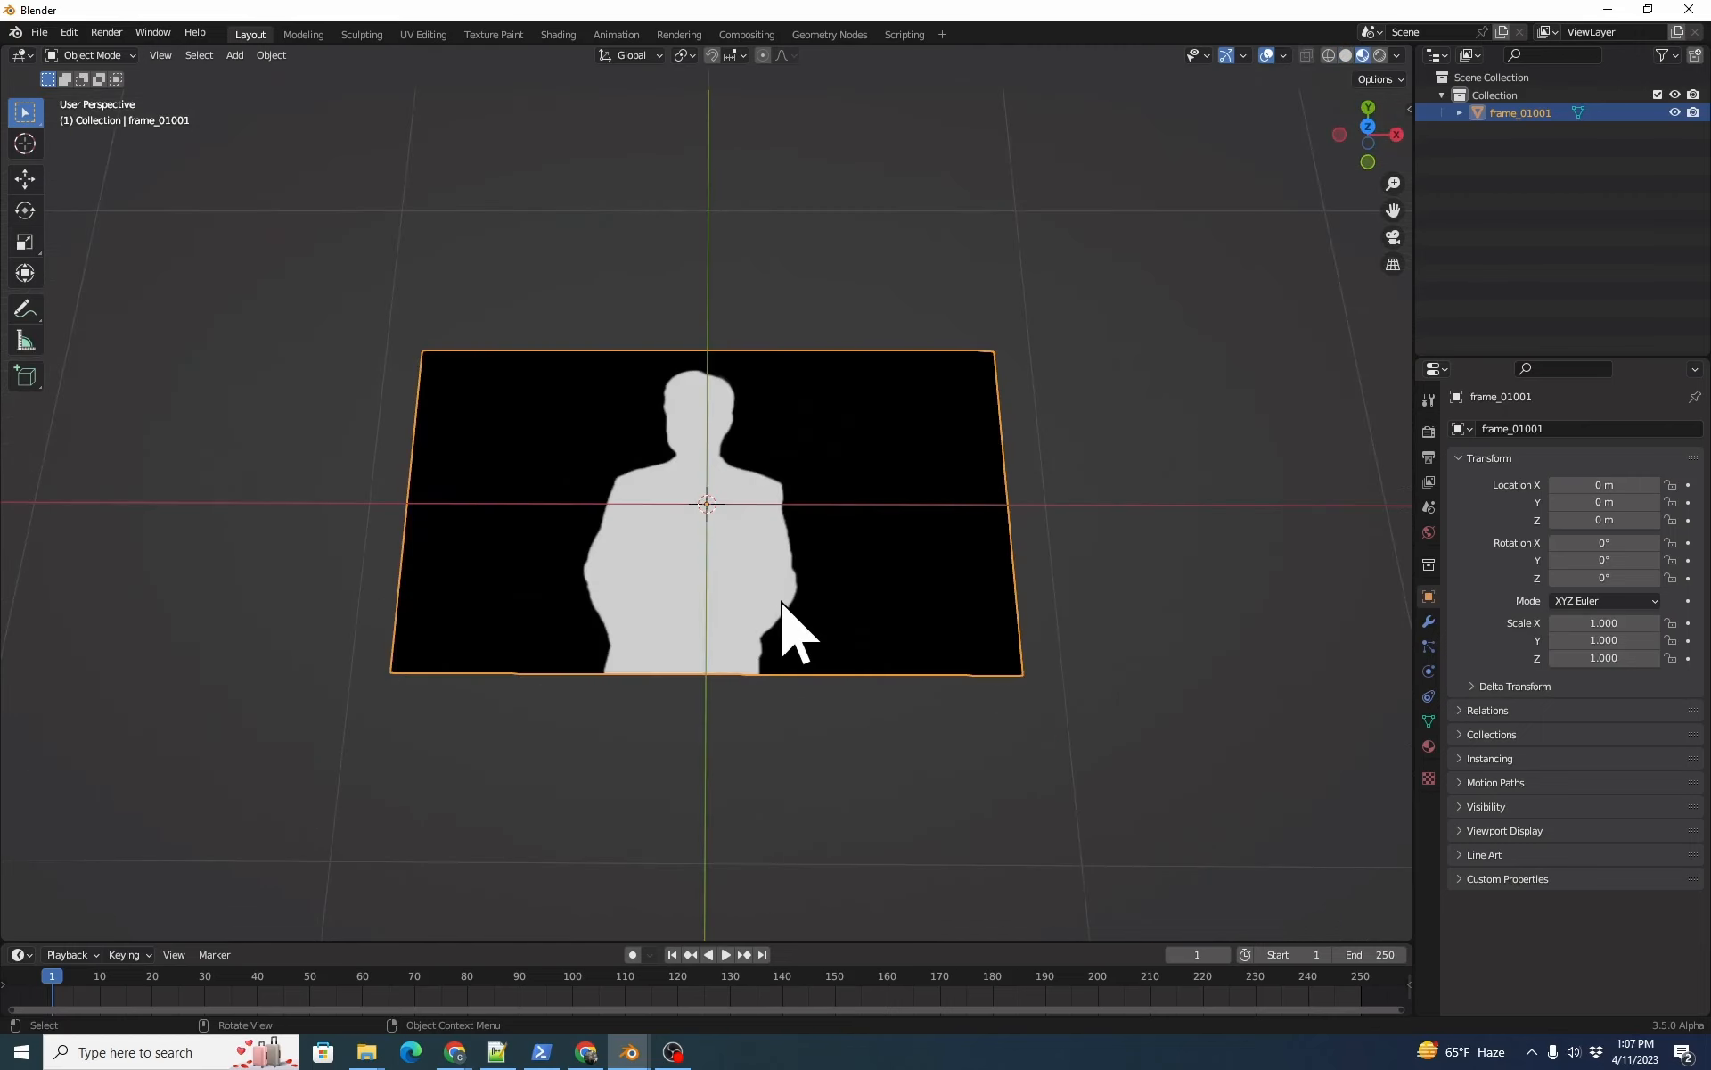
mouse_move(695, 874)
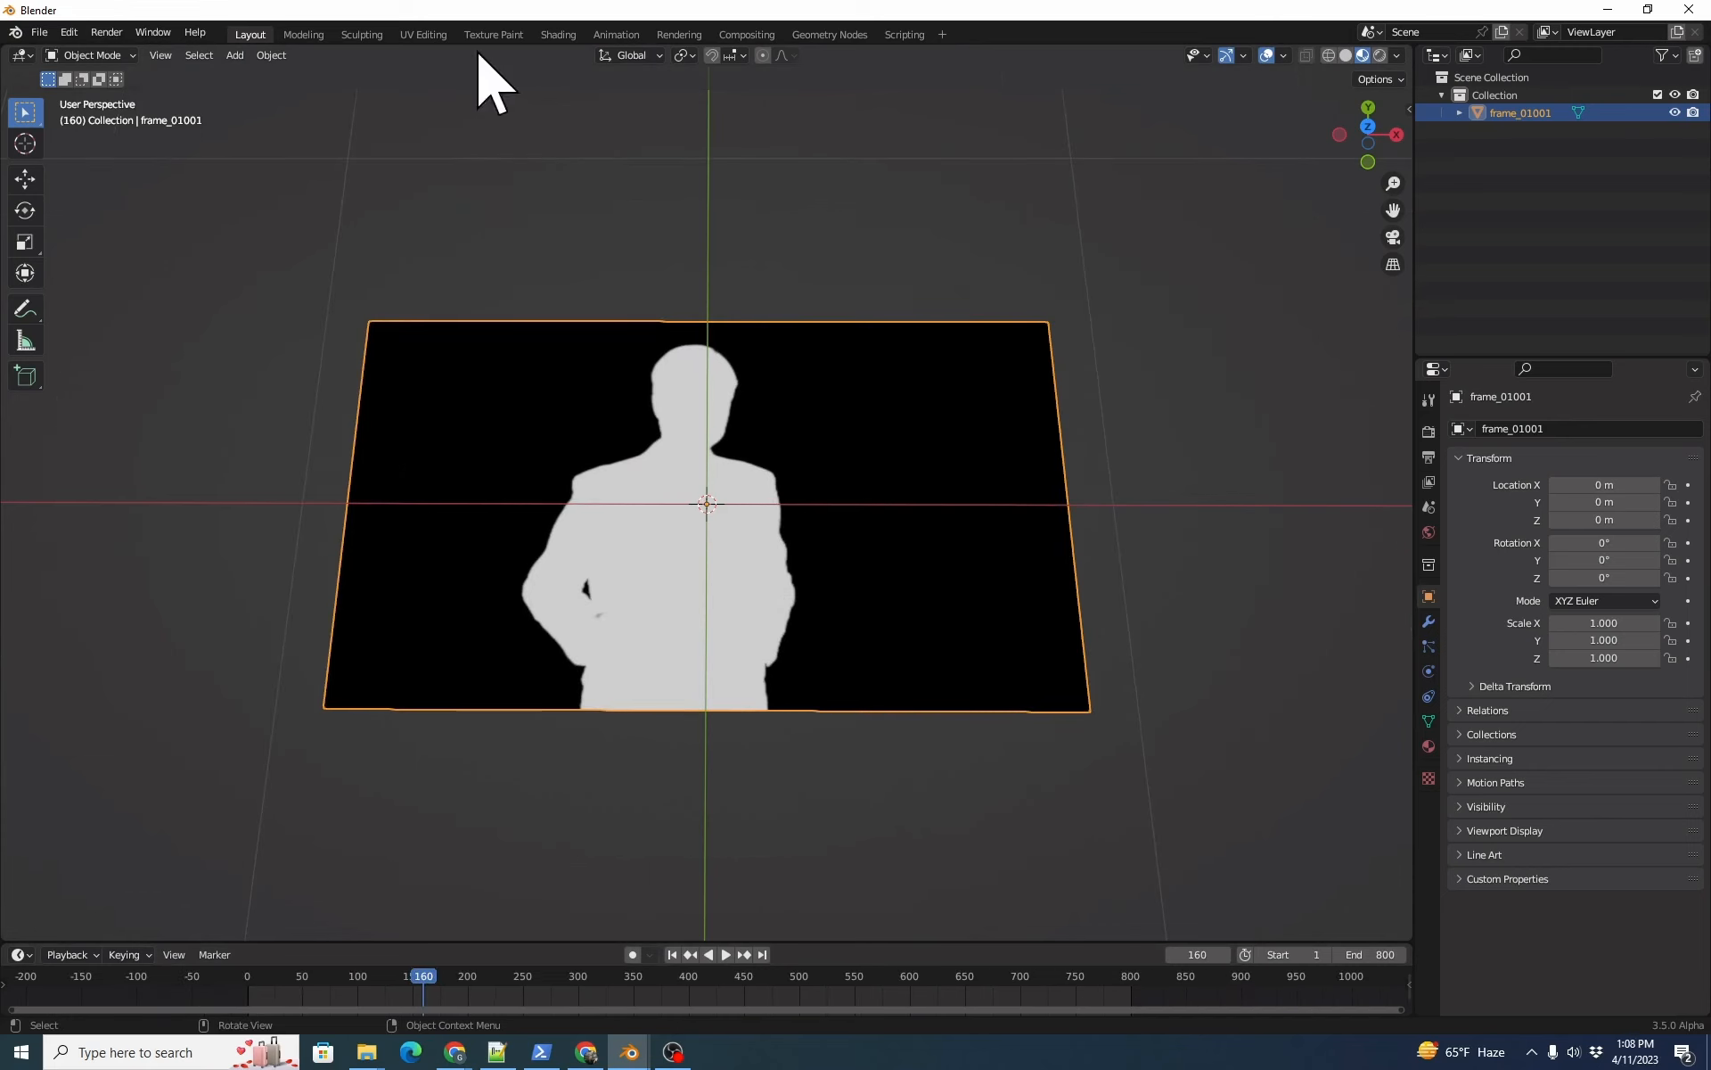
mouse_move(503, 53)
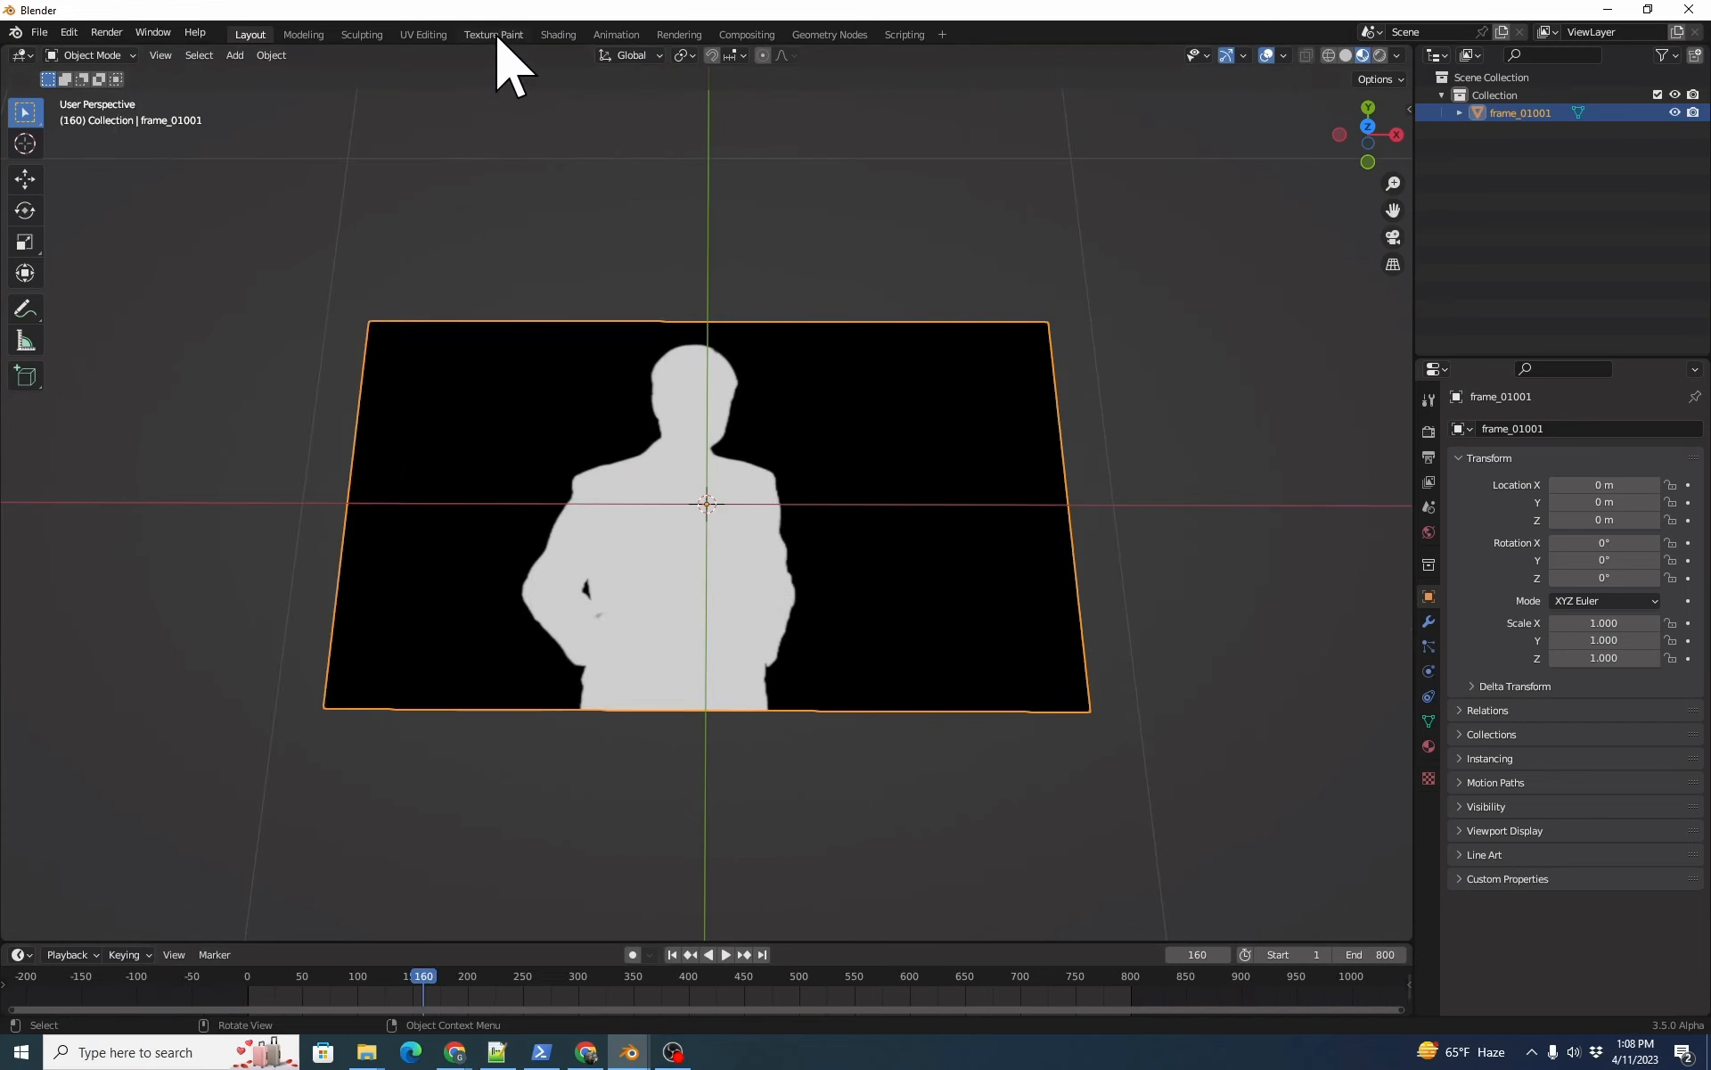
- Switch to the Texture Paint workspace and join two editor areas under the 3D view
left_click(494, 34)
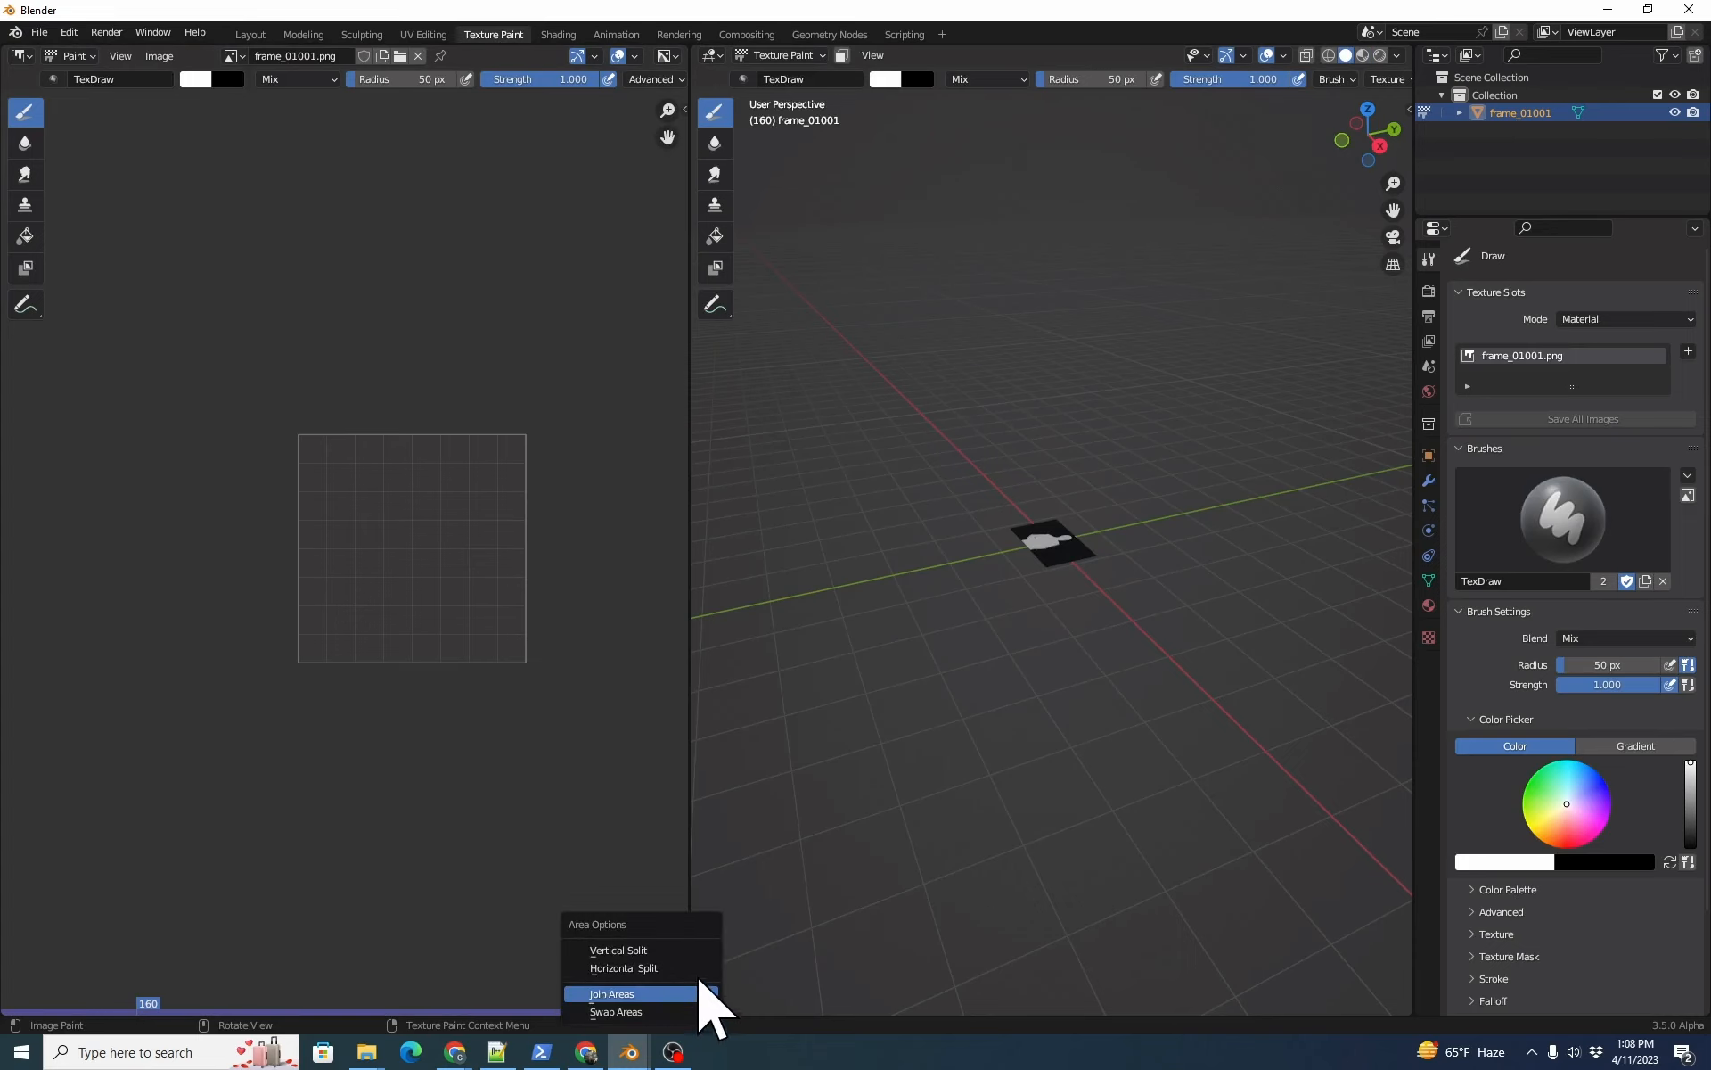
left_click(624, 967)
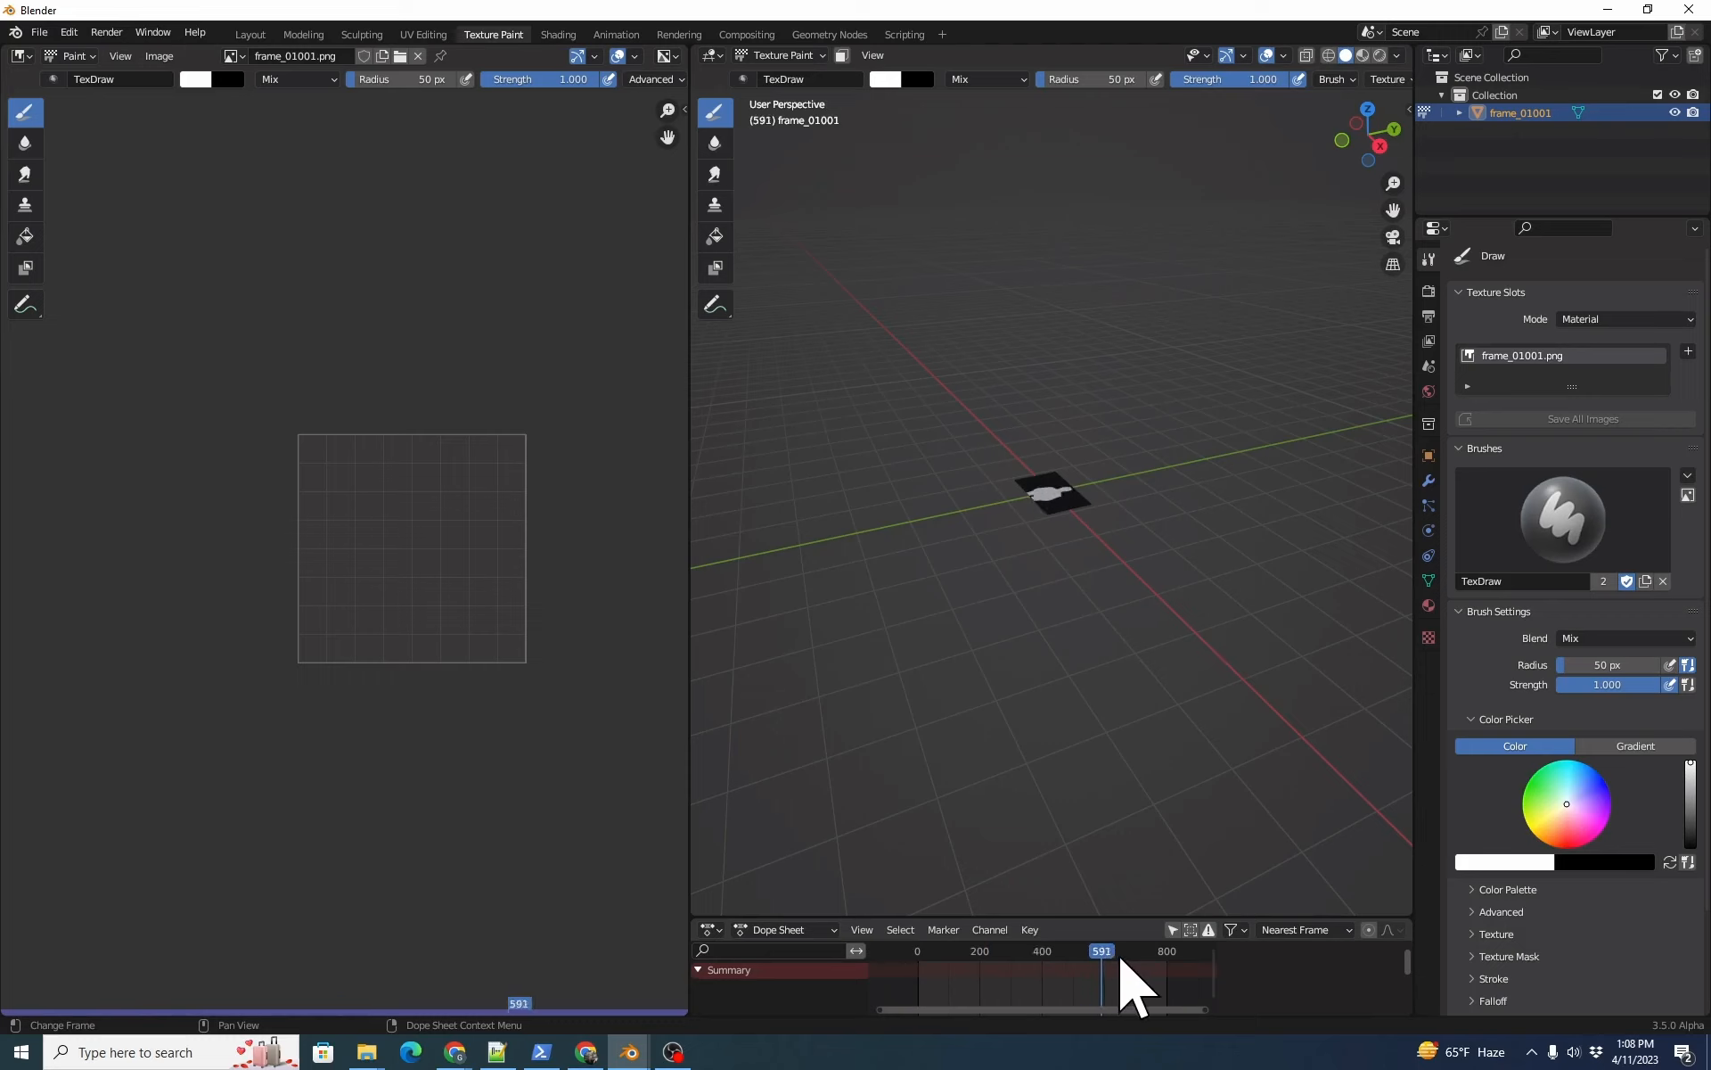
- Scrub the dope sheet to frame 591 and then to frame 711
left_click_drag(1136, 972, 916, 971)
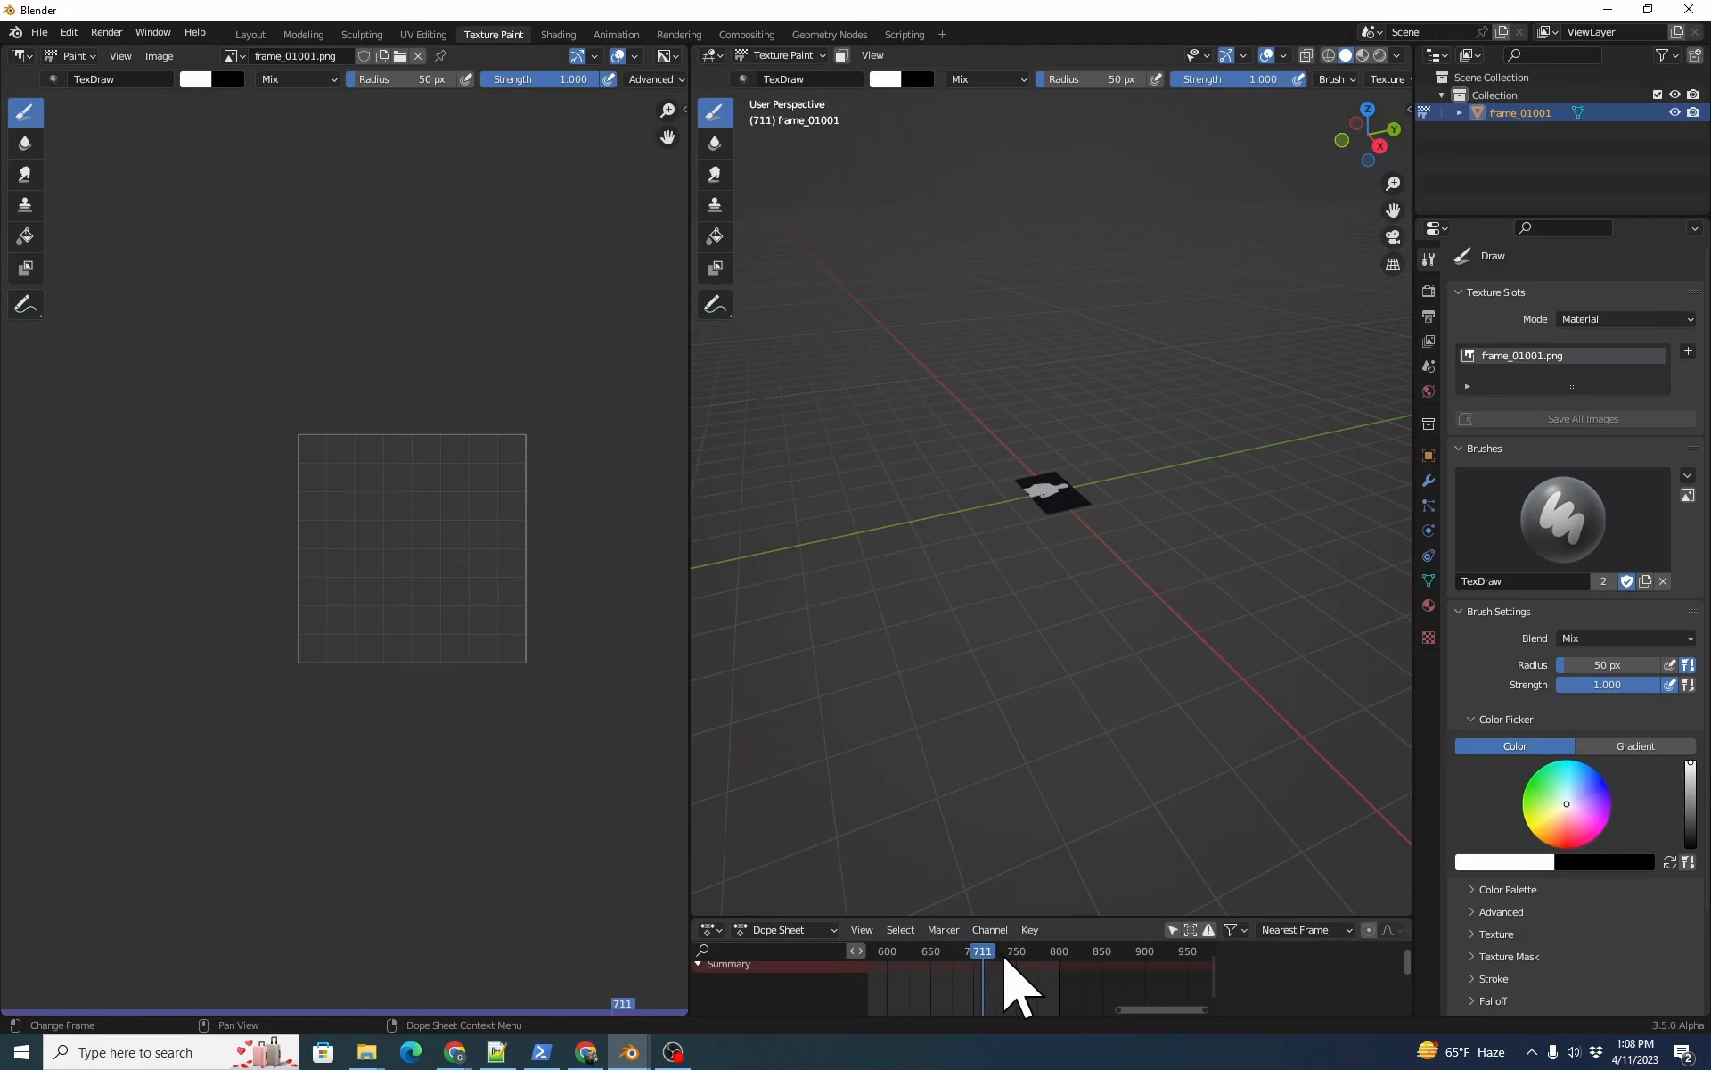
left_click_drag(980, 951, 1028, 950)
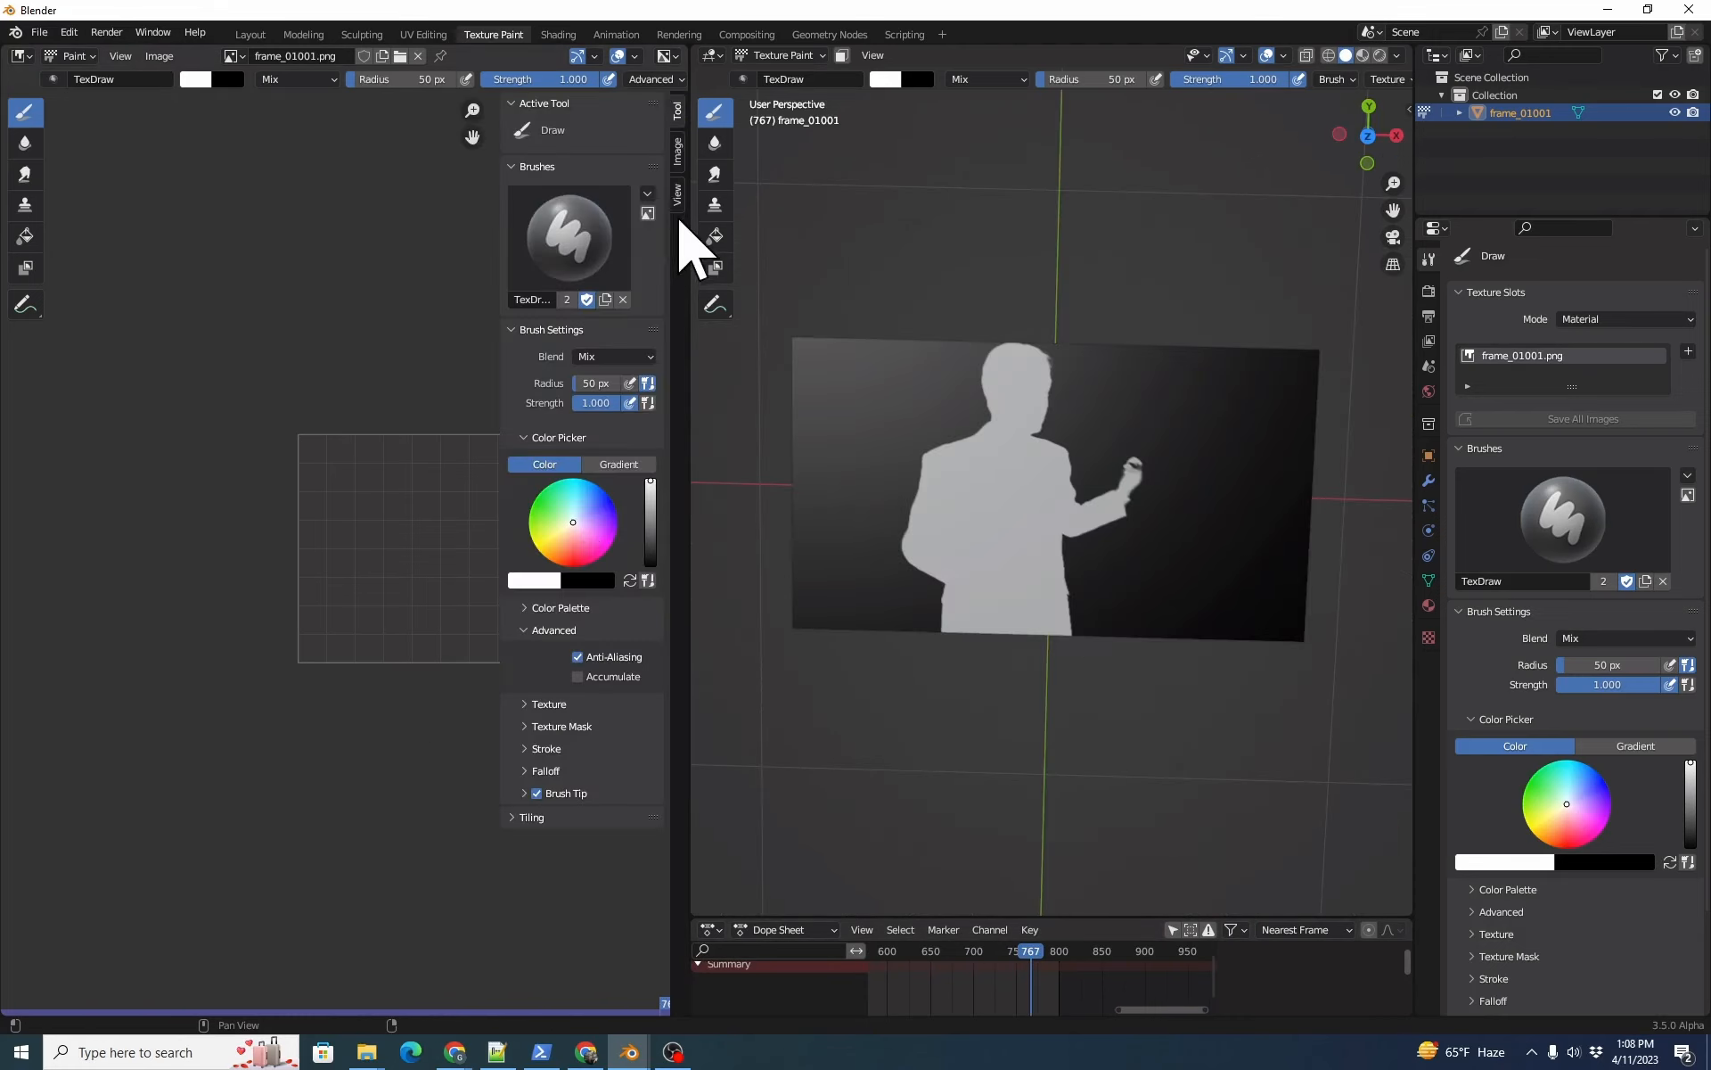
- Set the matte image sequence to 976 frames with an offset of 1000
left_click(678, 151)
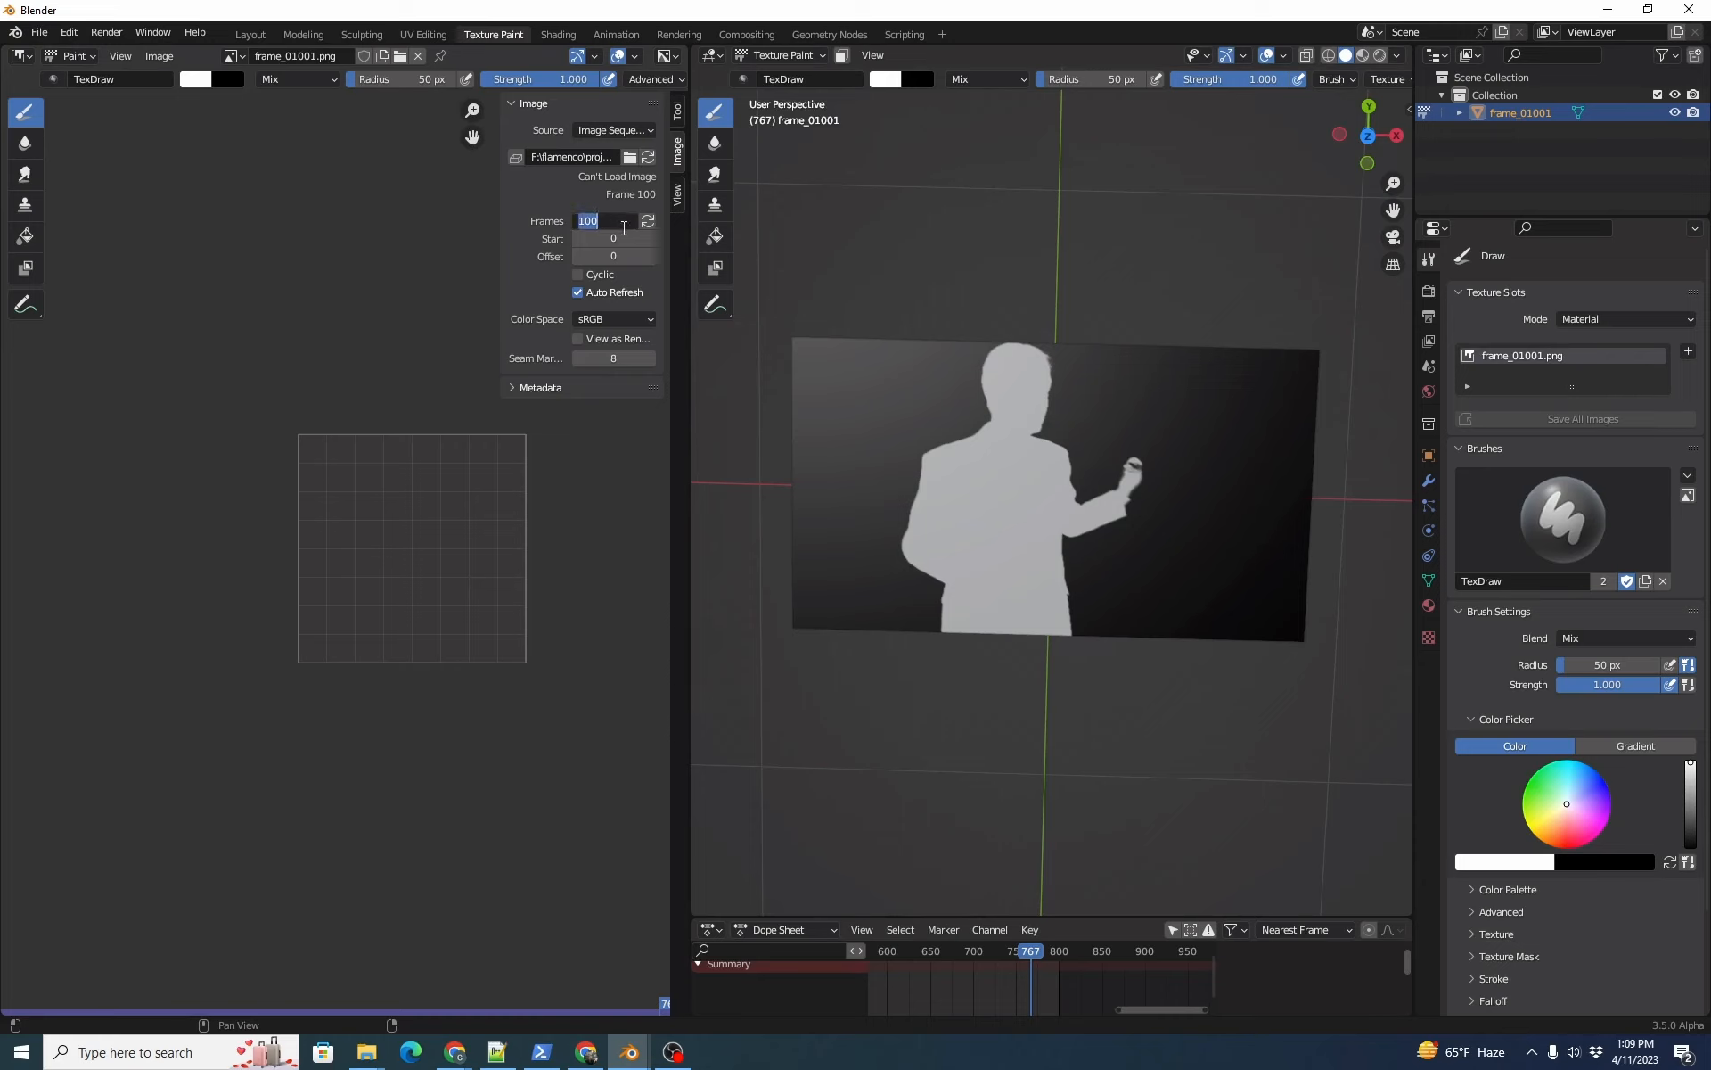
type("976")
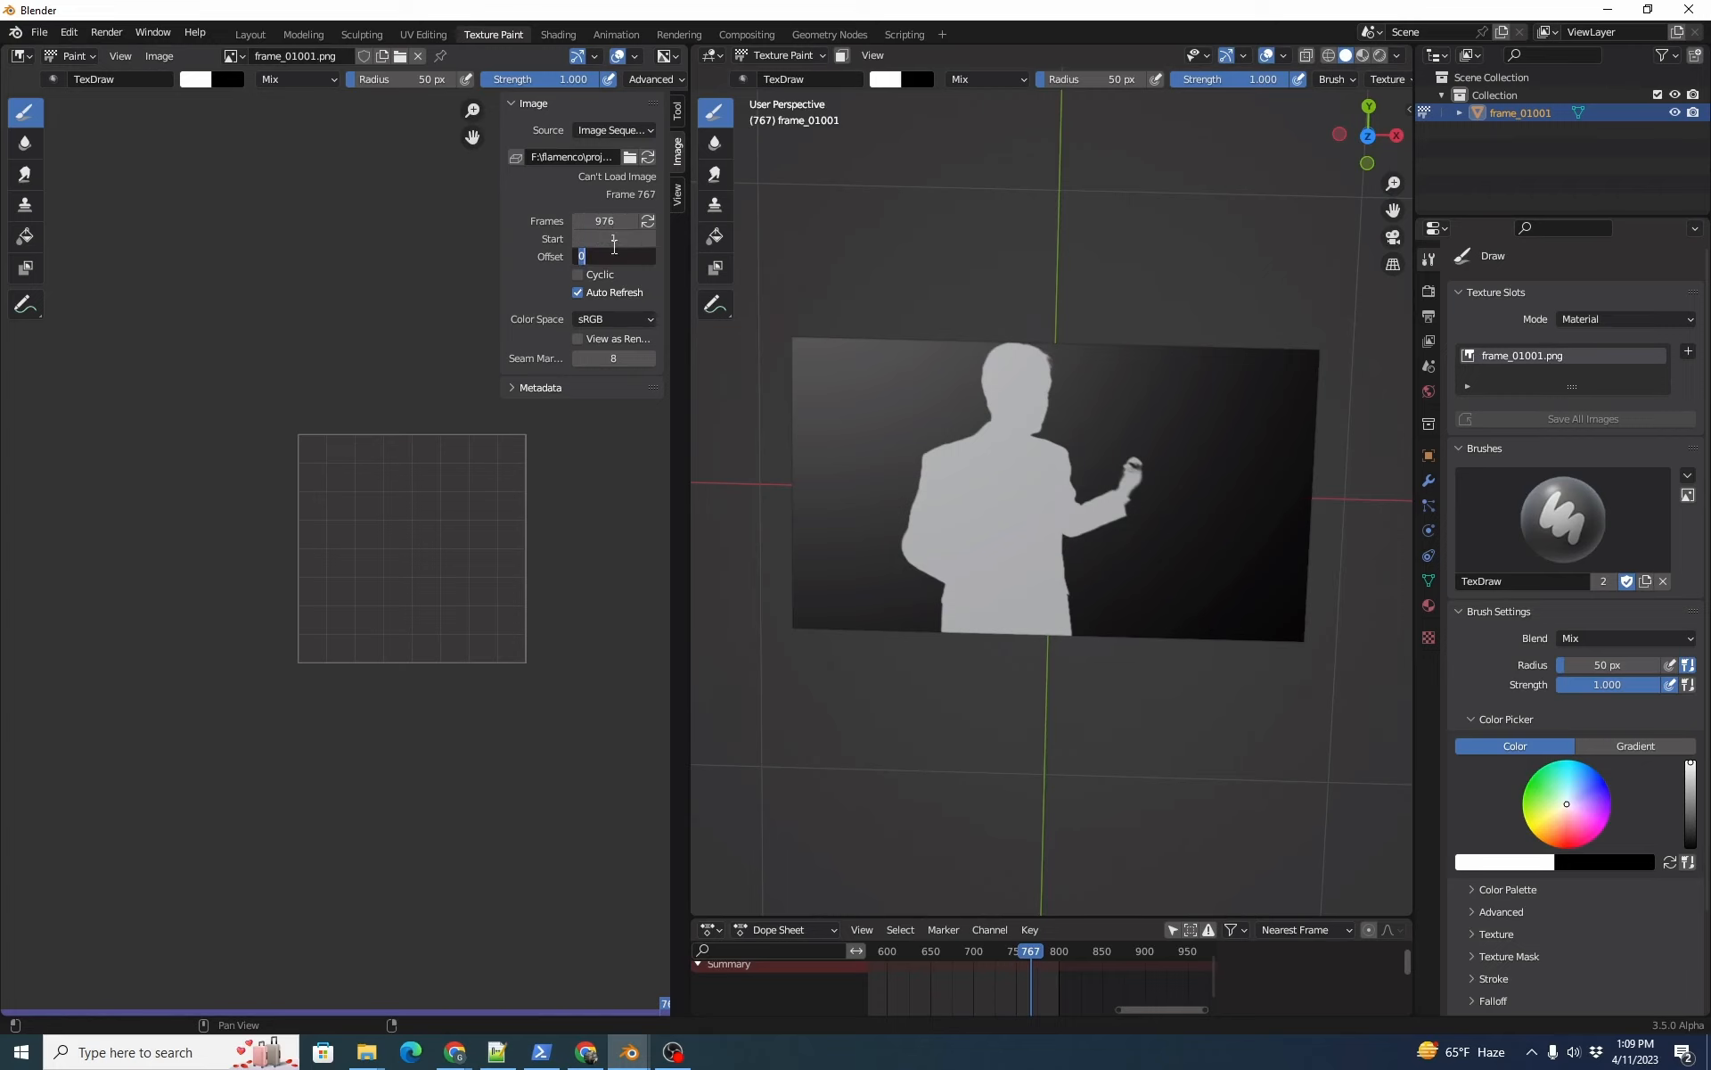
type("1000")
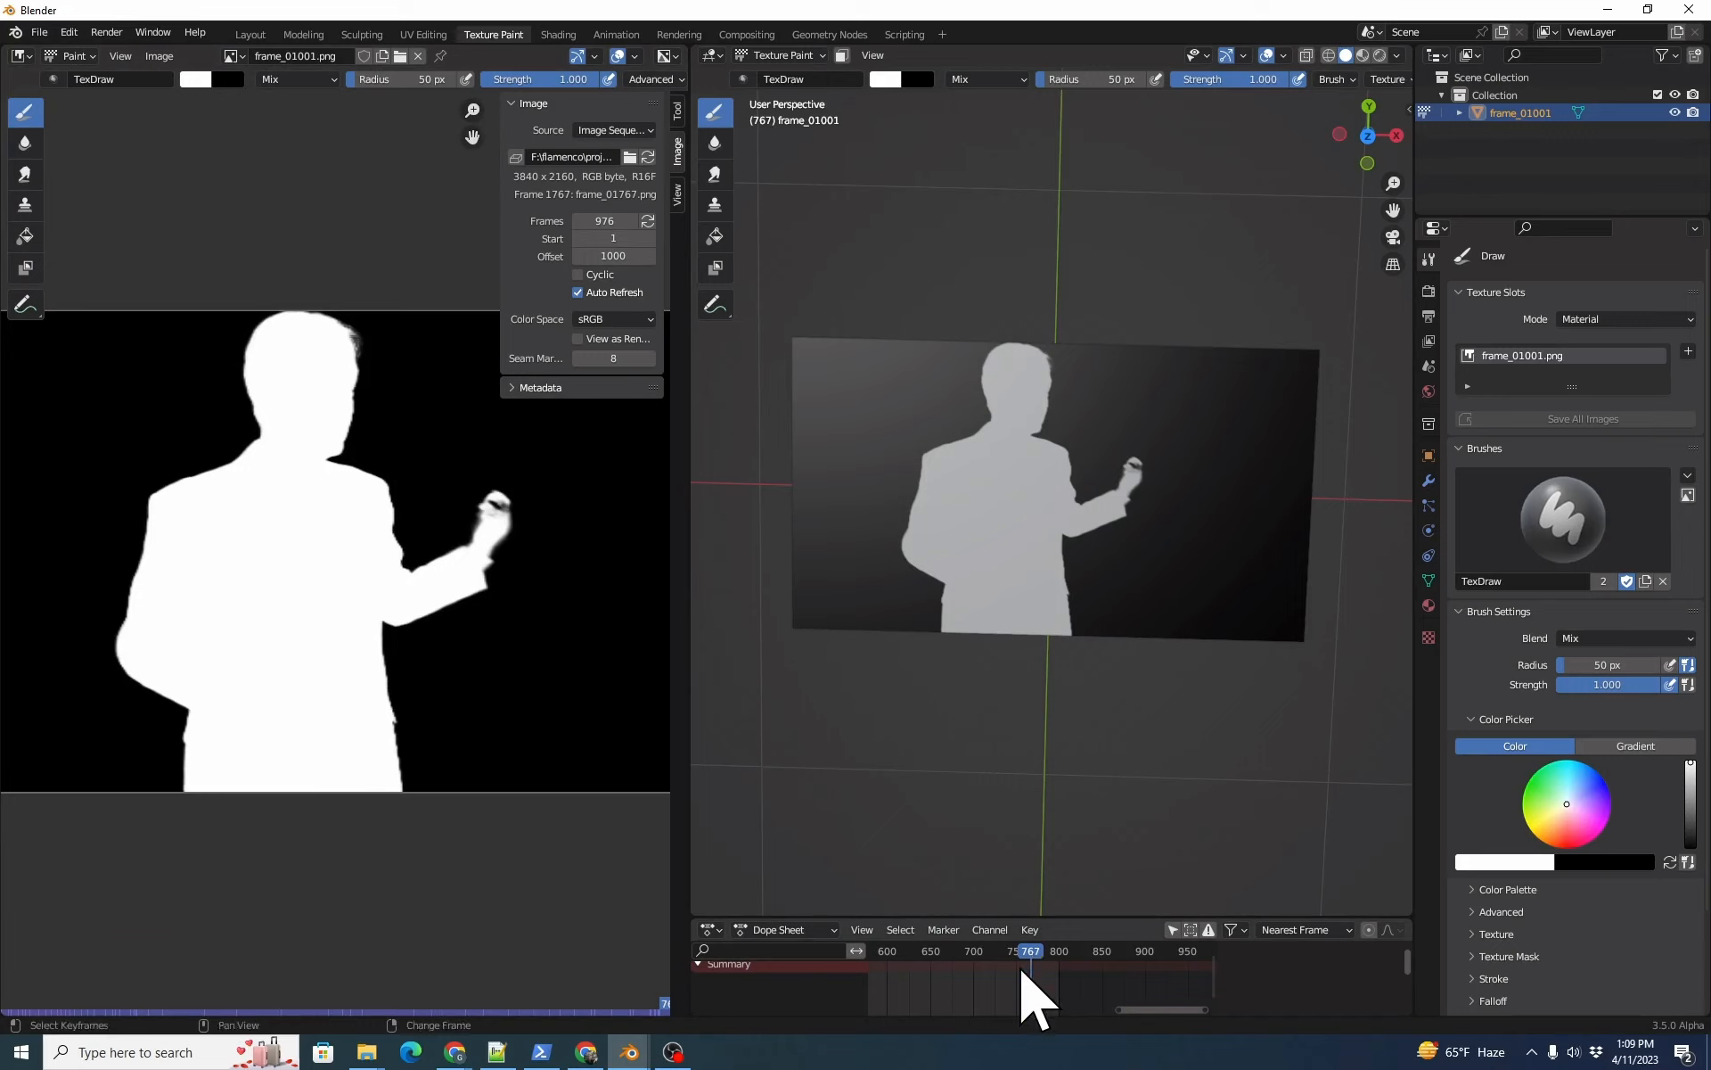
- Switch the lower area to the Timeline and advance to a later matte frame
left_click(709, 931)
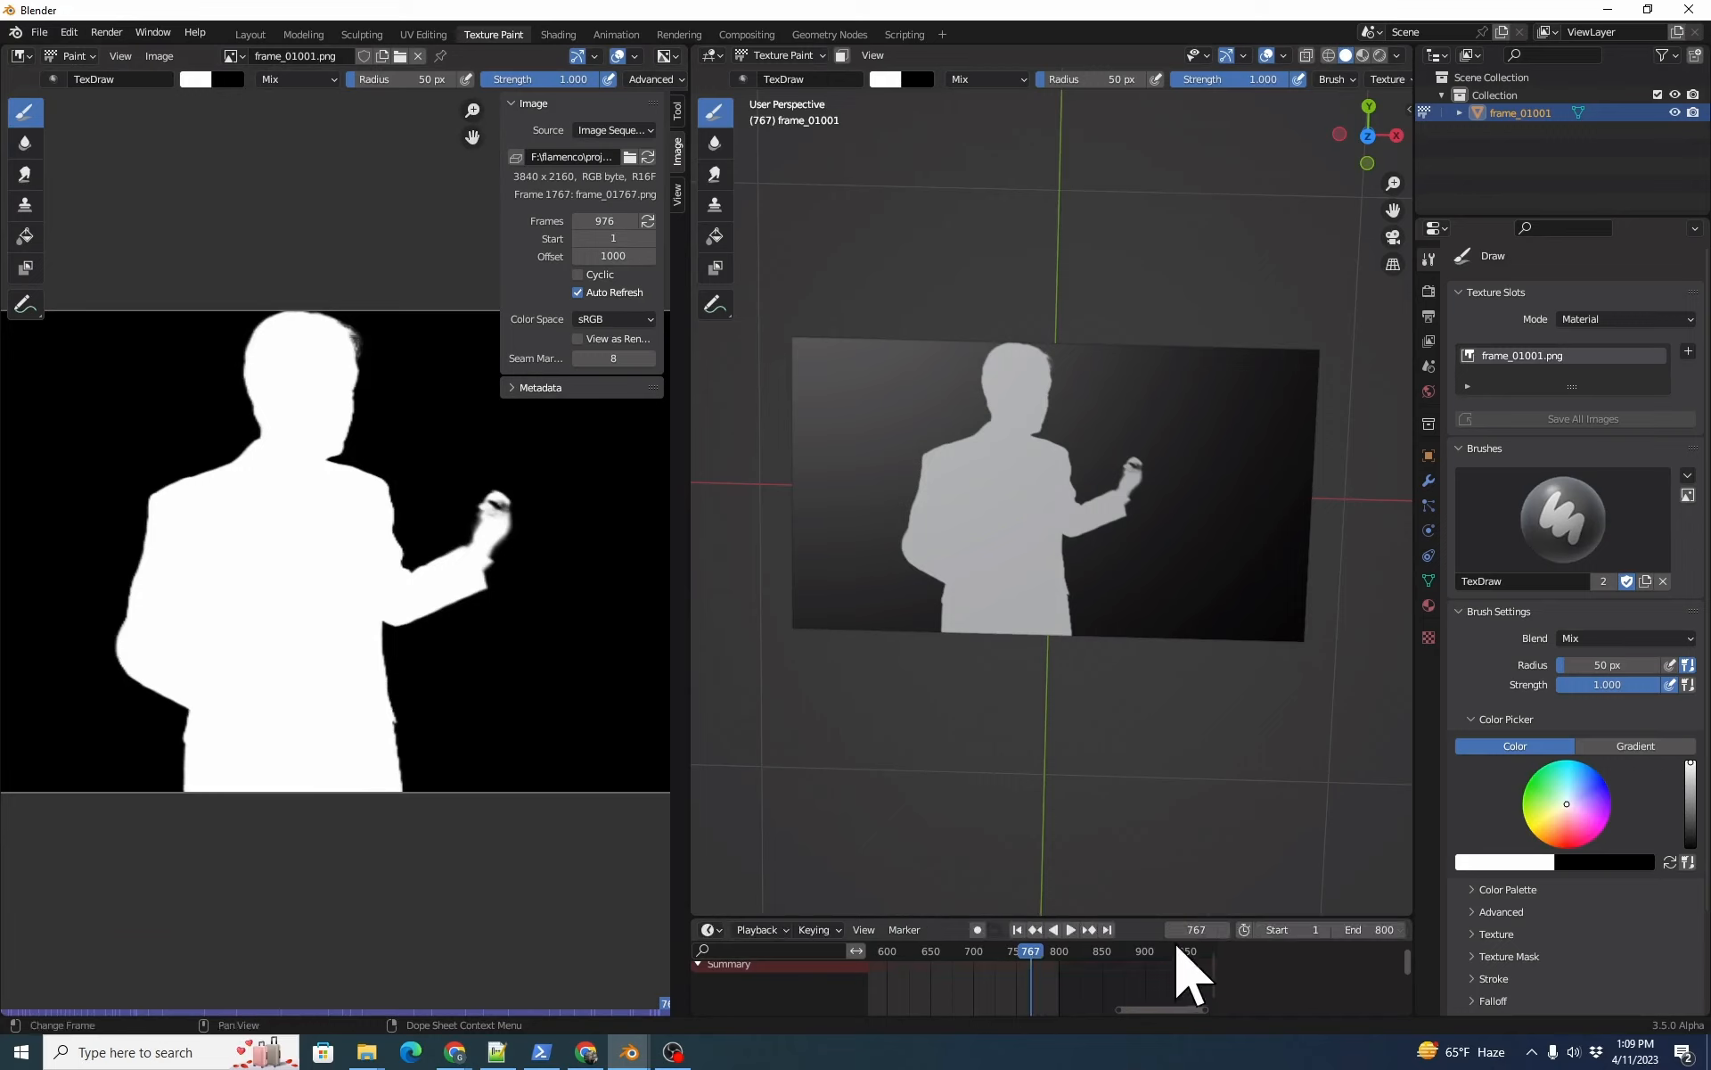
left_click(1196, 931)
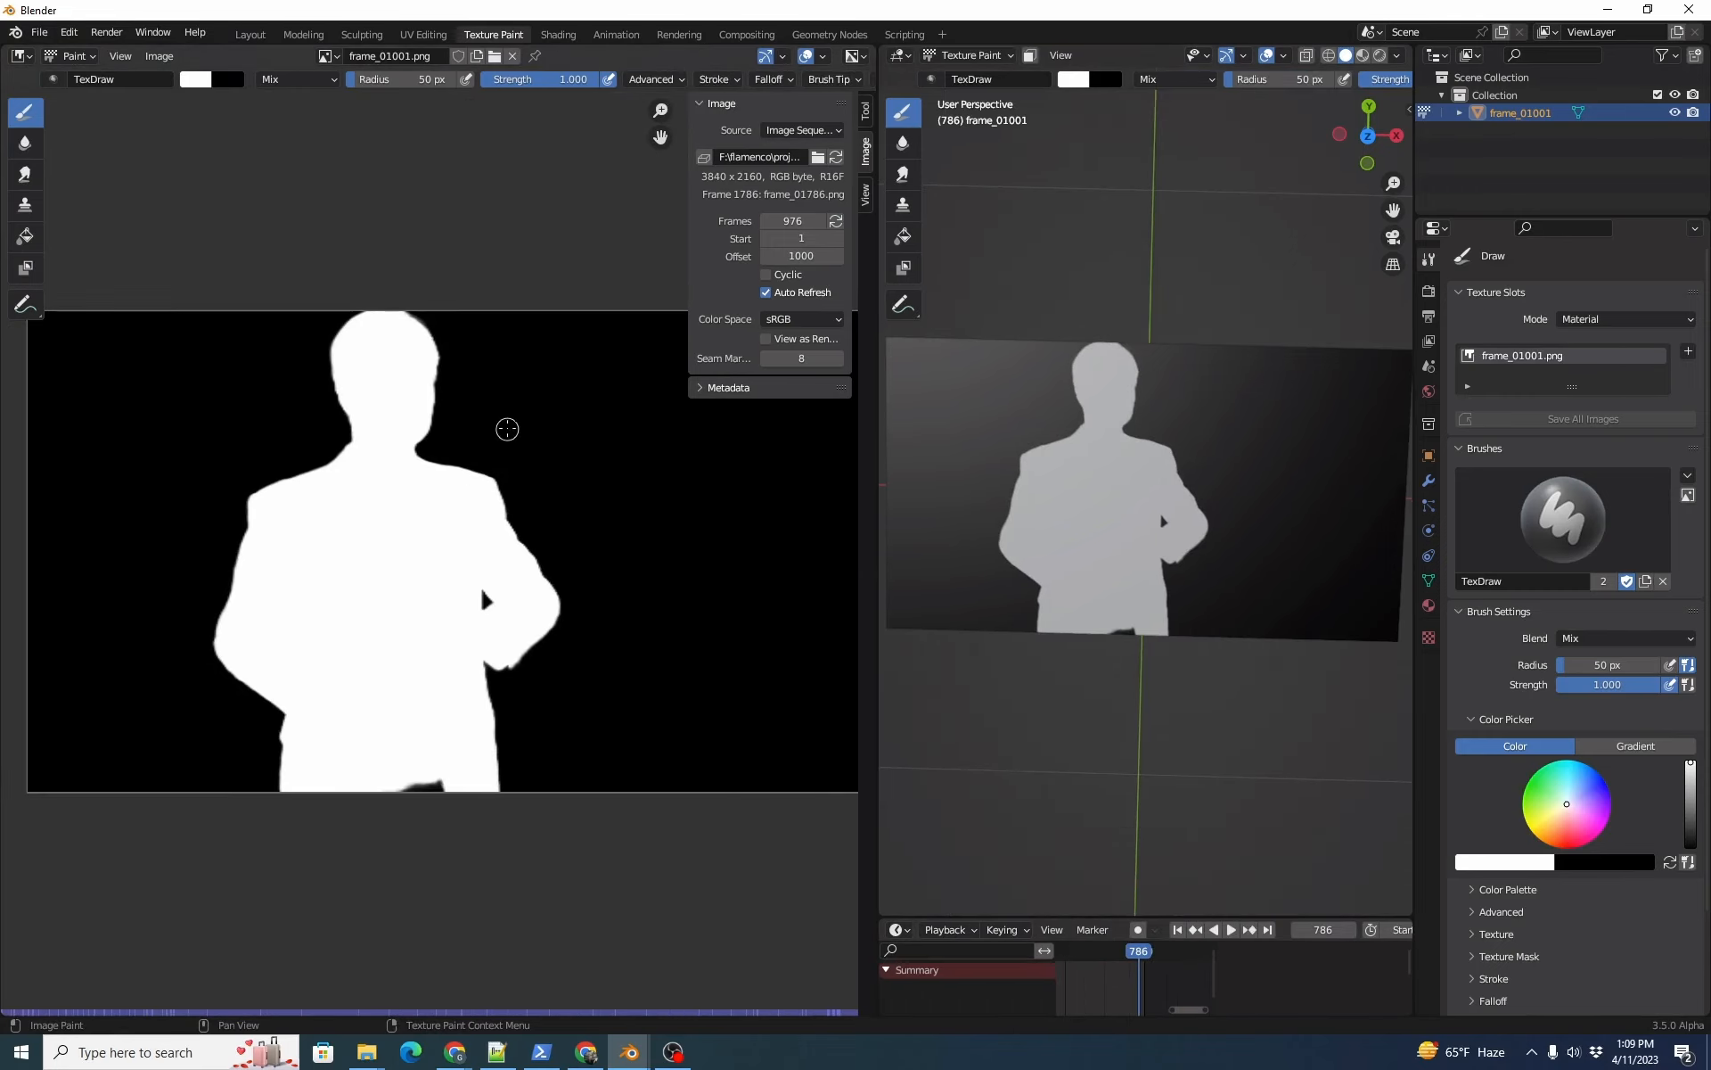
mouse_move(540, 242)
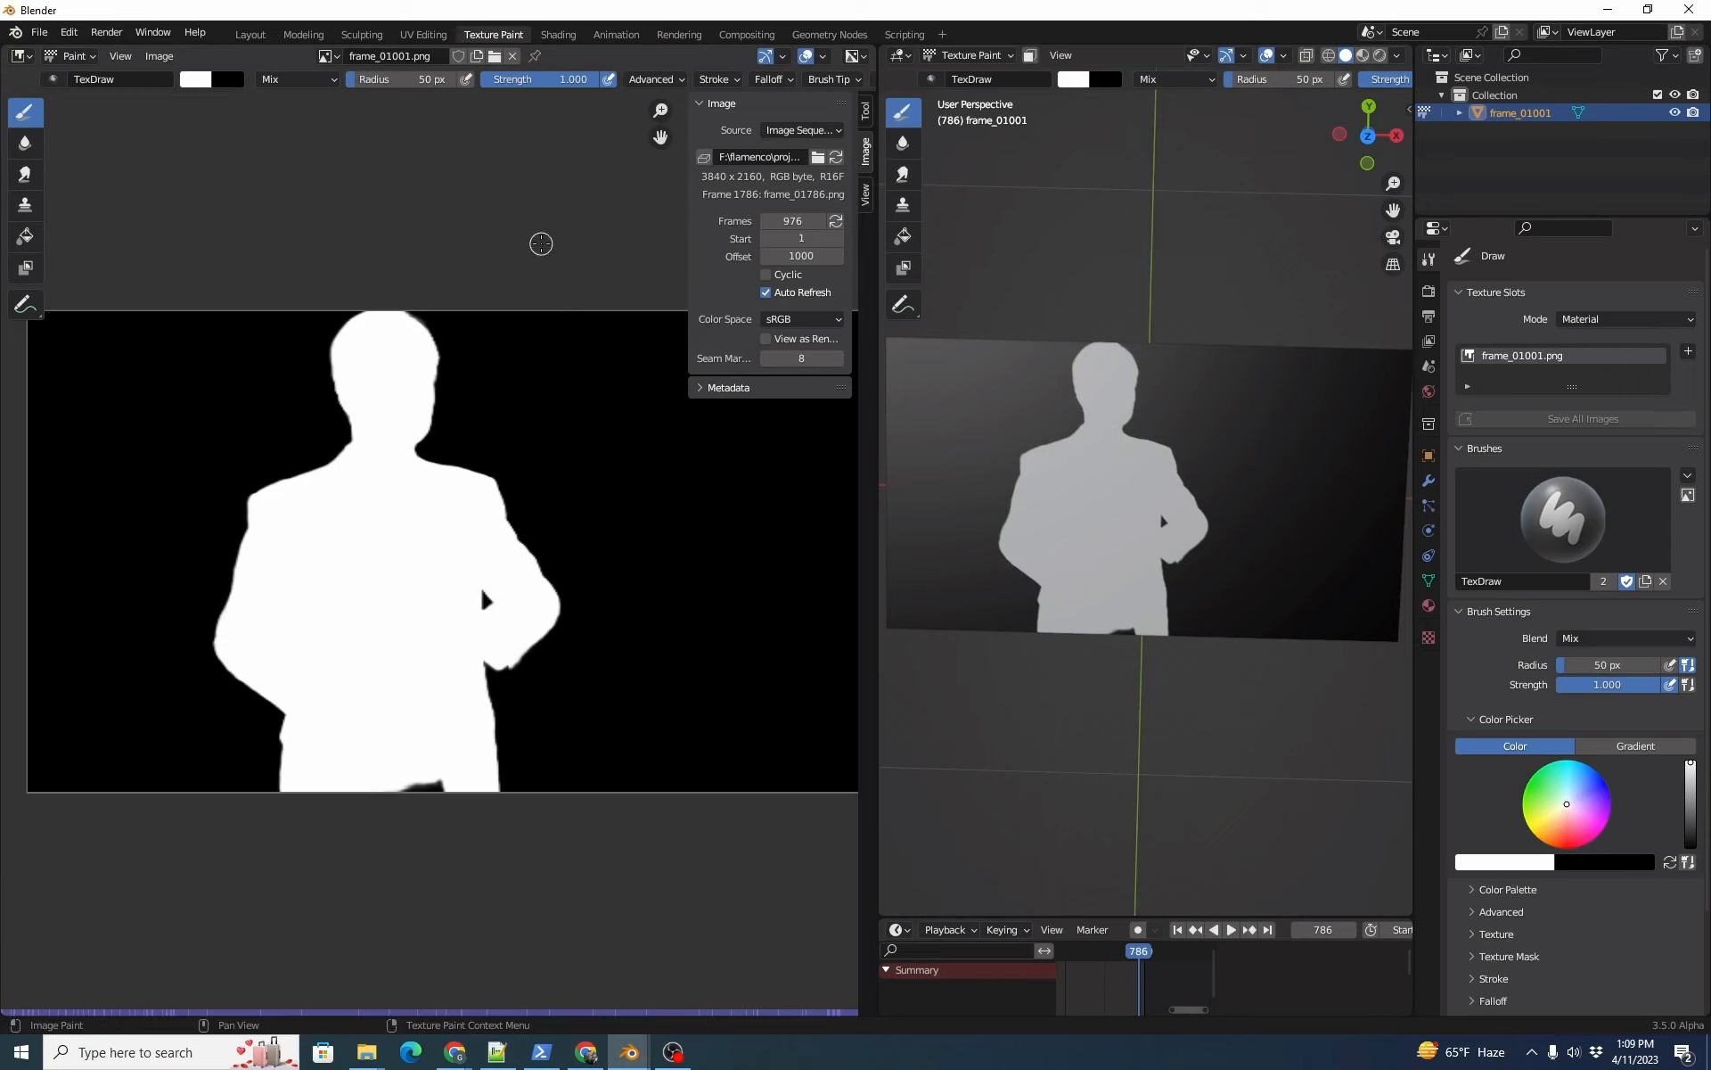
mouse_move(519, 130)
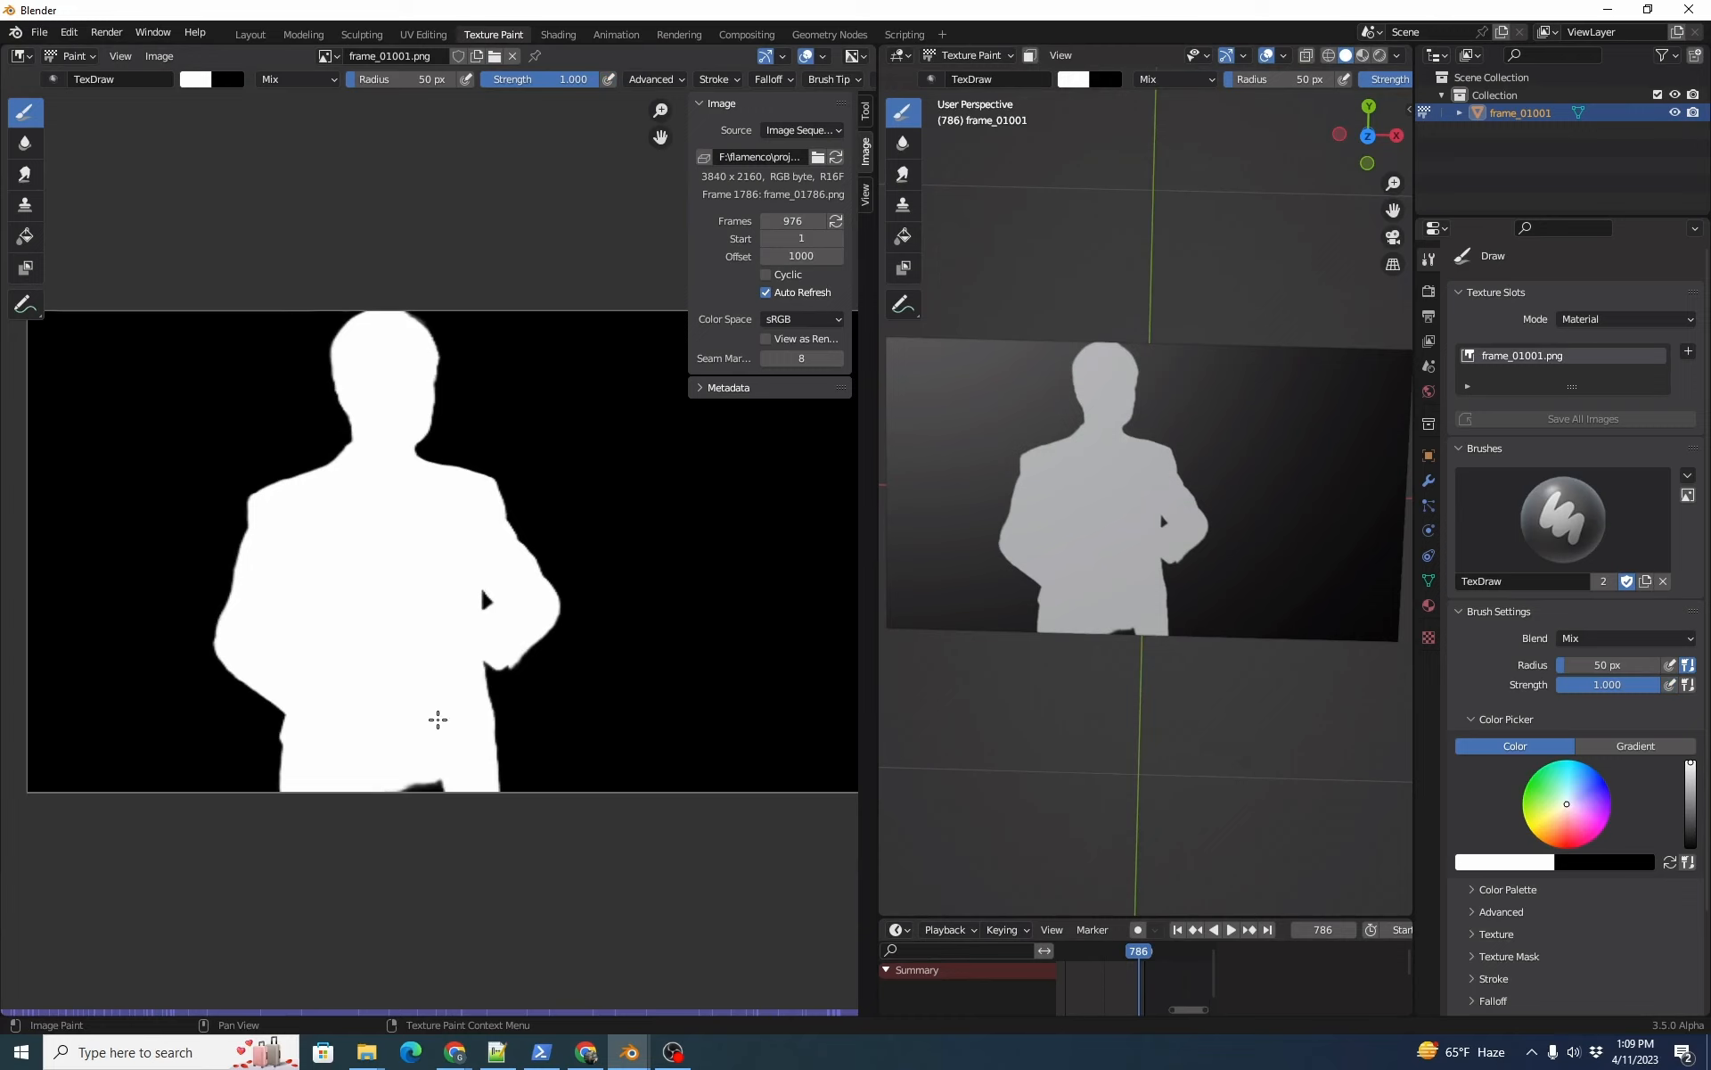
mouse_move(592, 706)
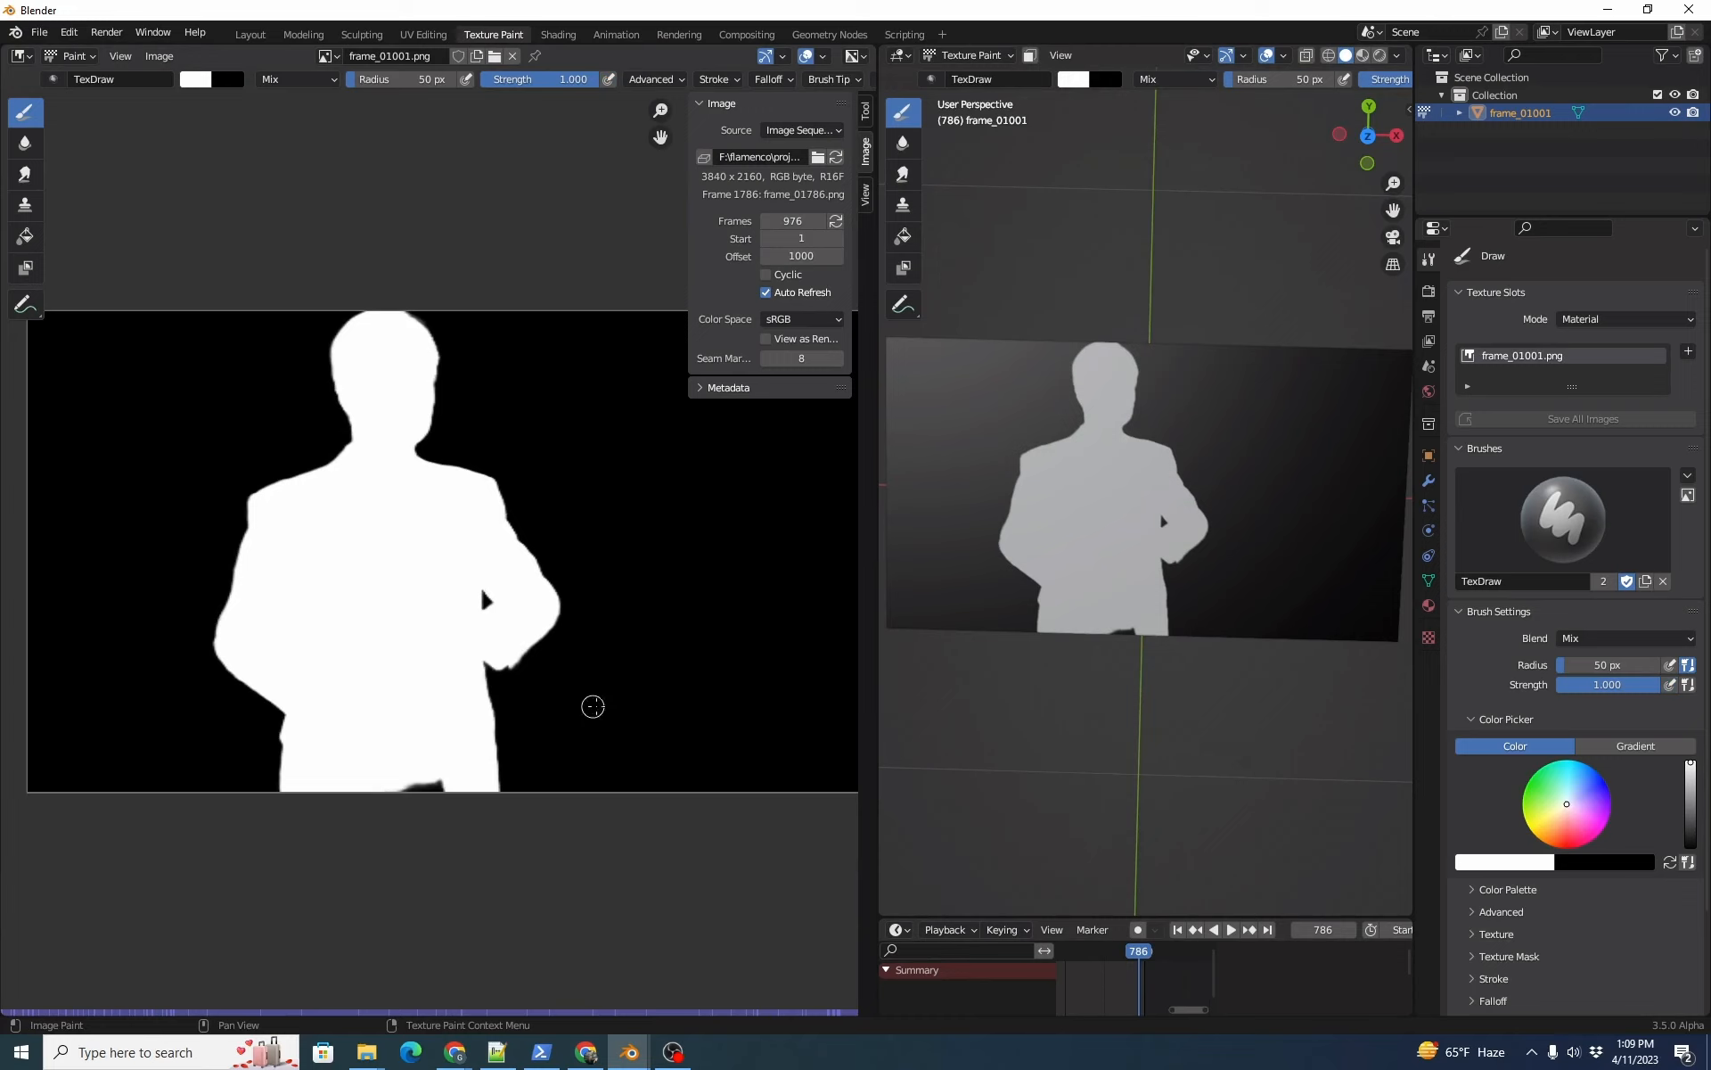
- Widen the brush radius to 144 px and paint white over the gap at the silhouette's bottom
left_click(592, 708)
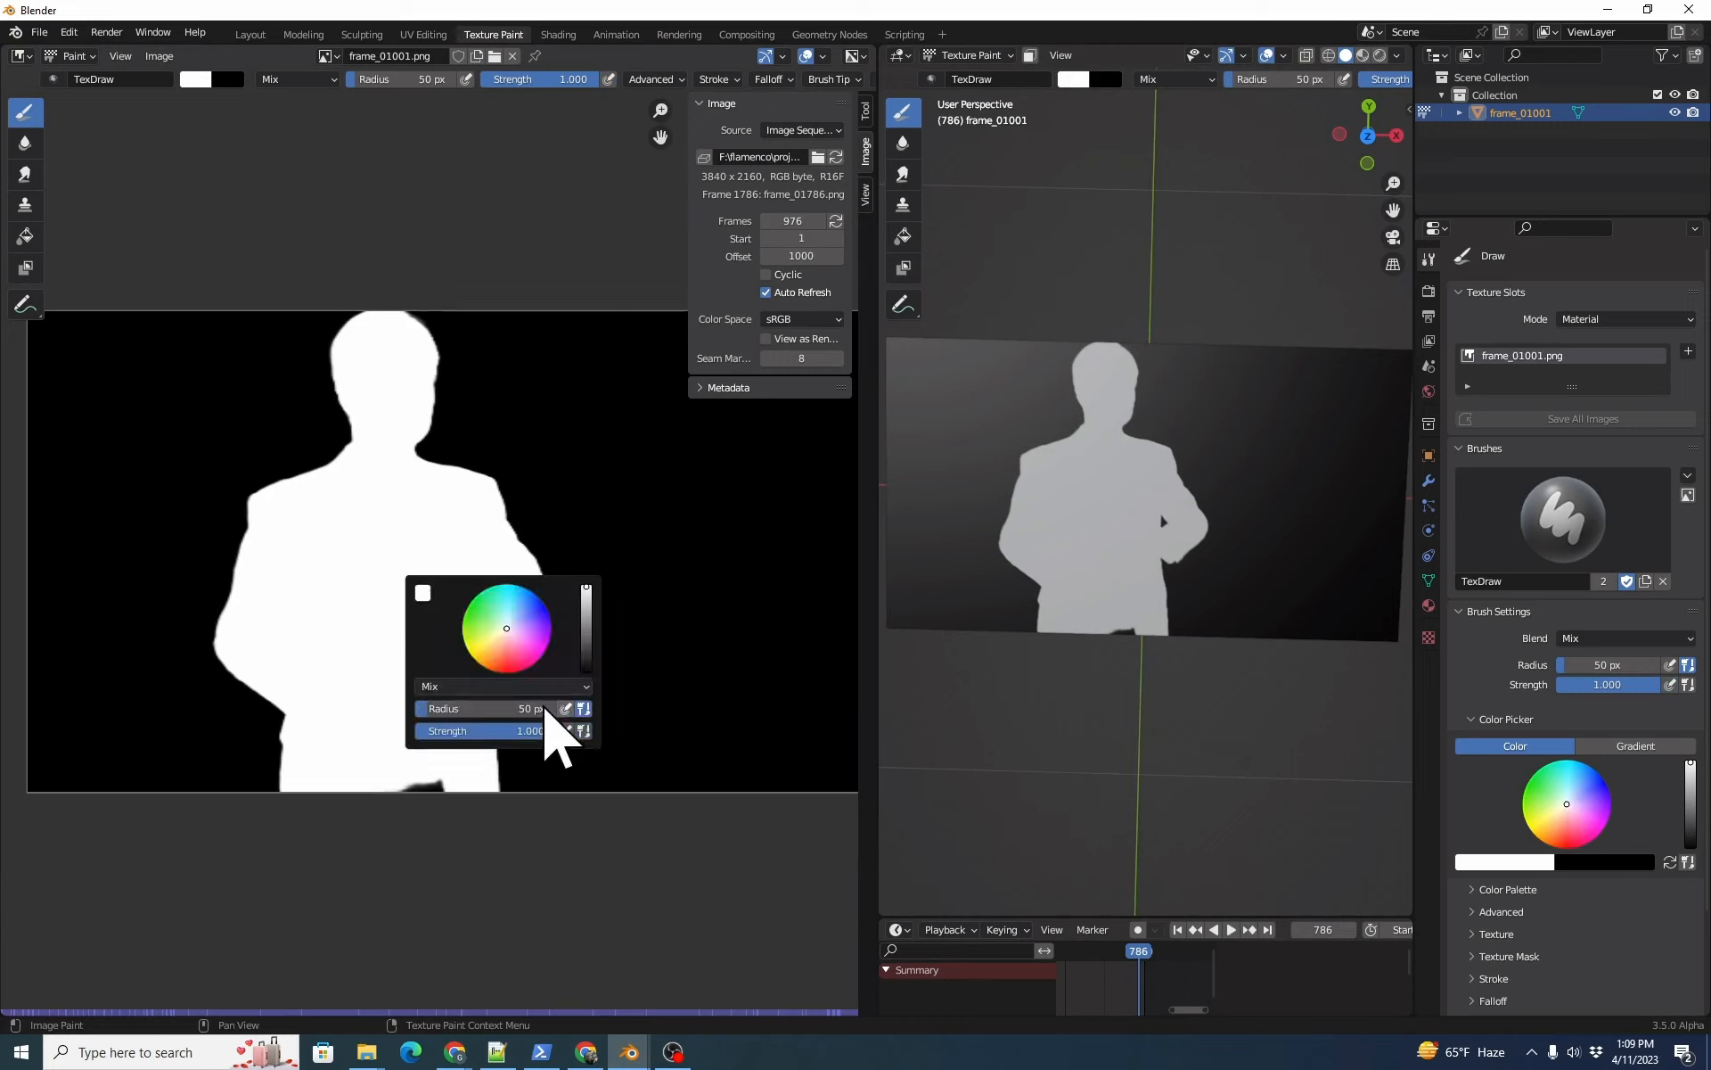
left_click_drag(492, 708, 590, 708)
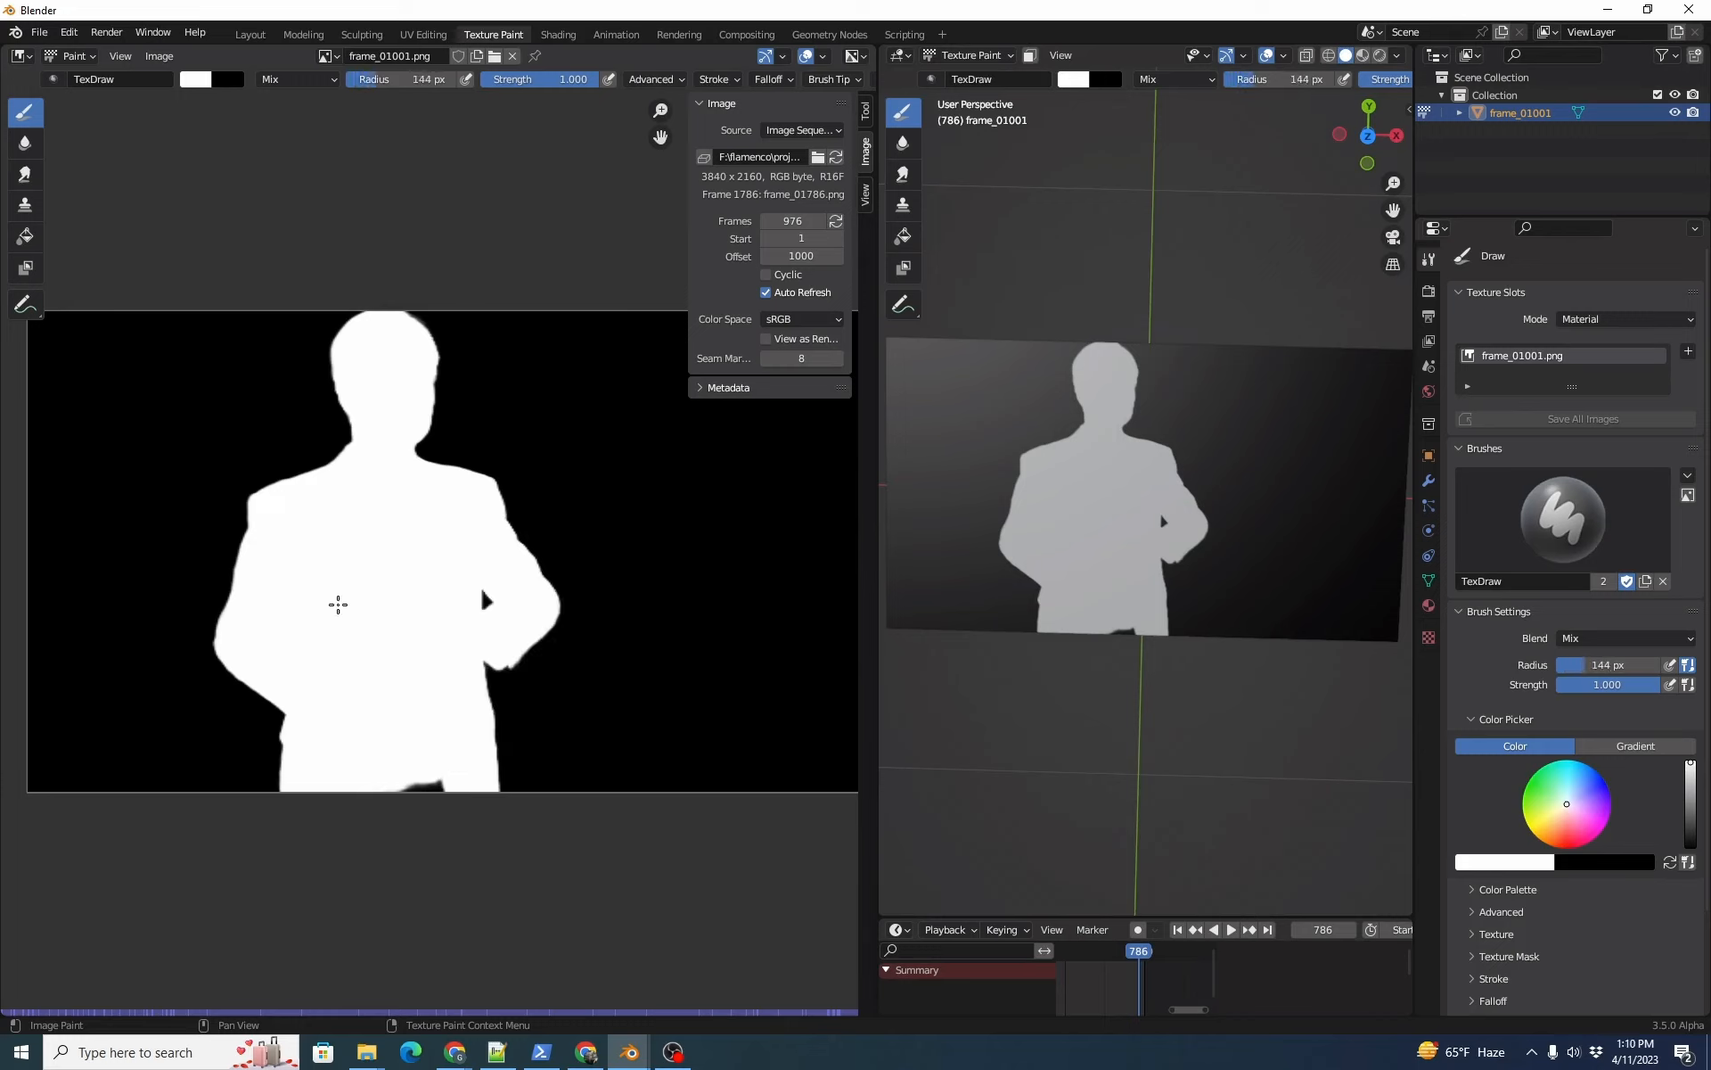
mouse_move(438, 767)
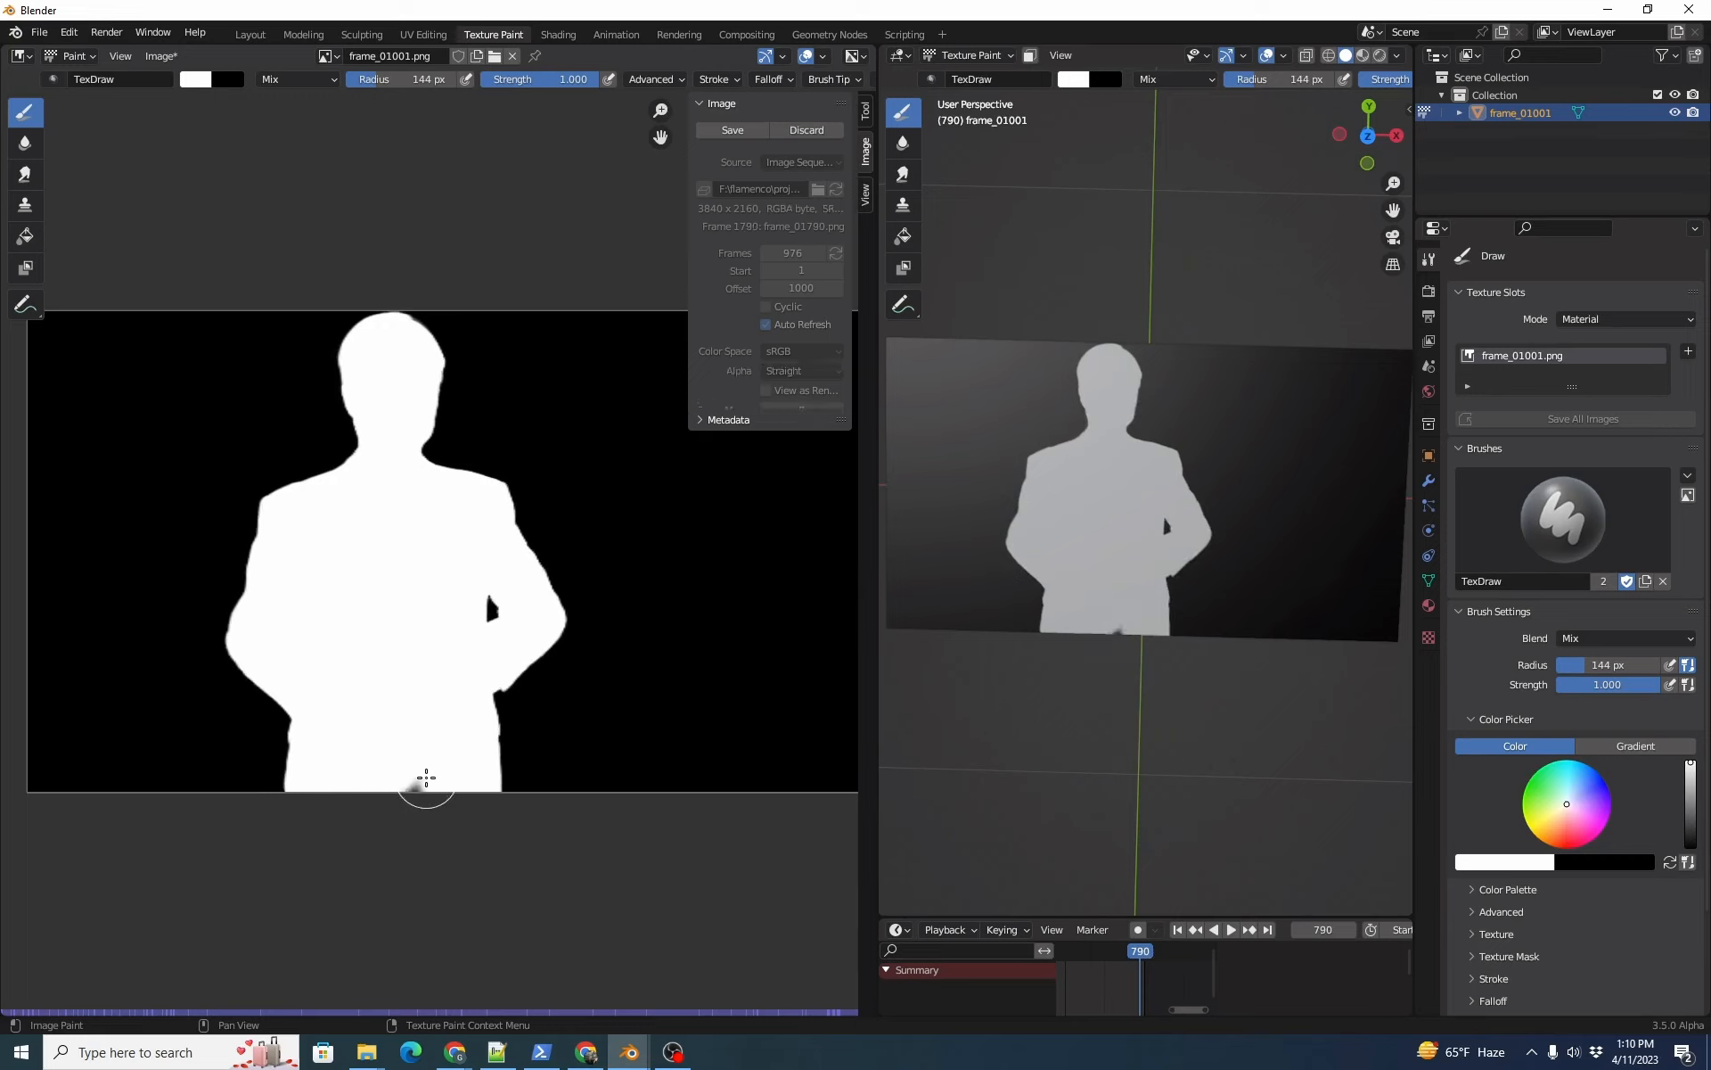
left_click(1248, 929)
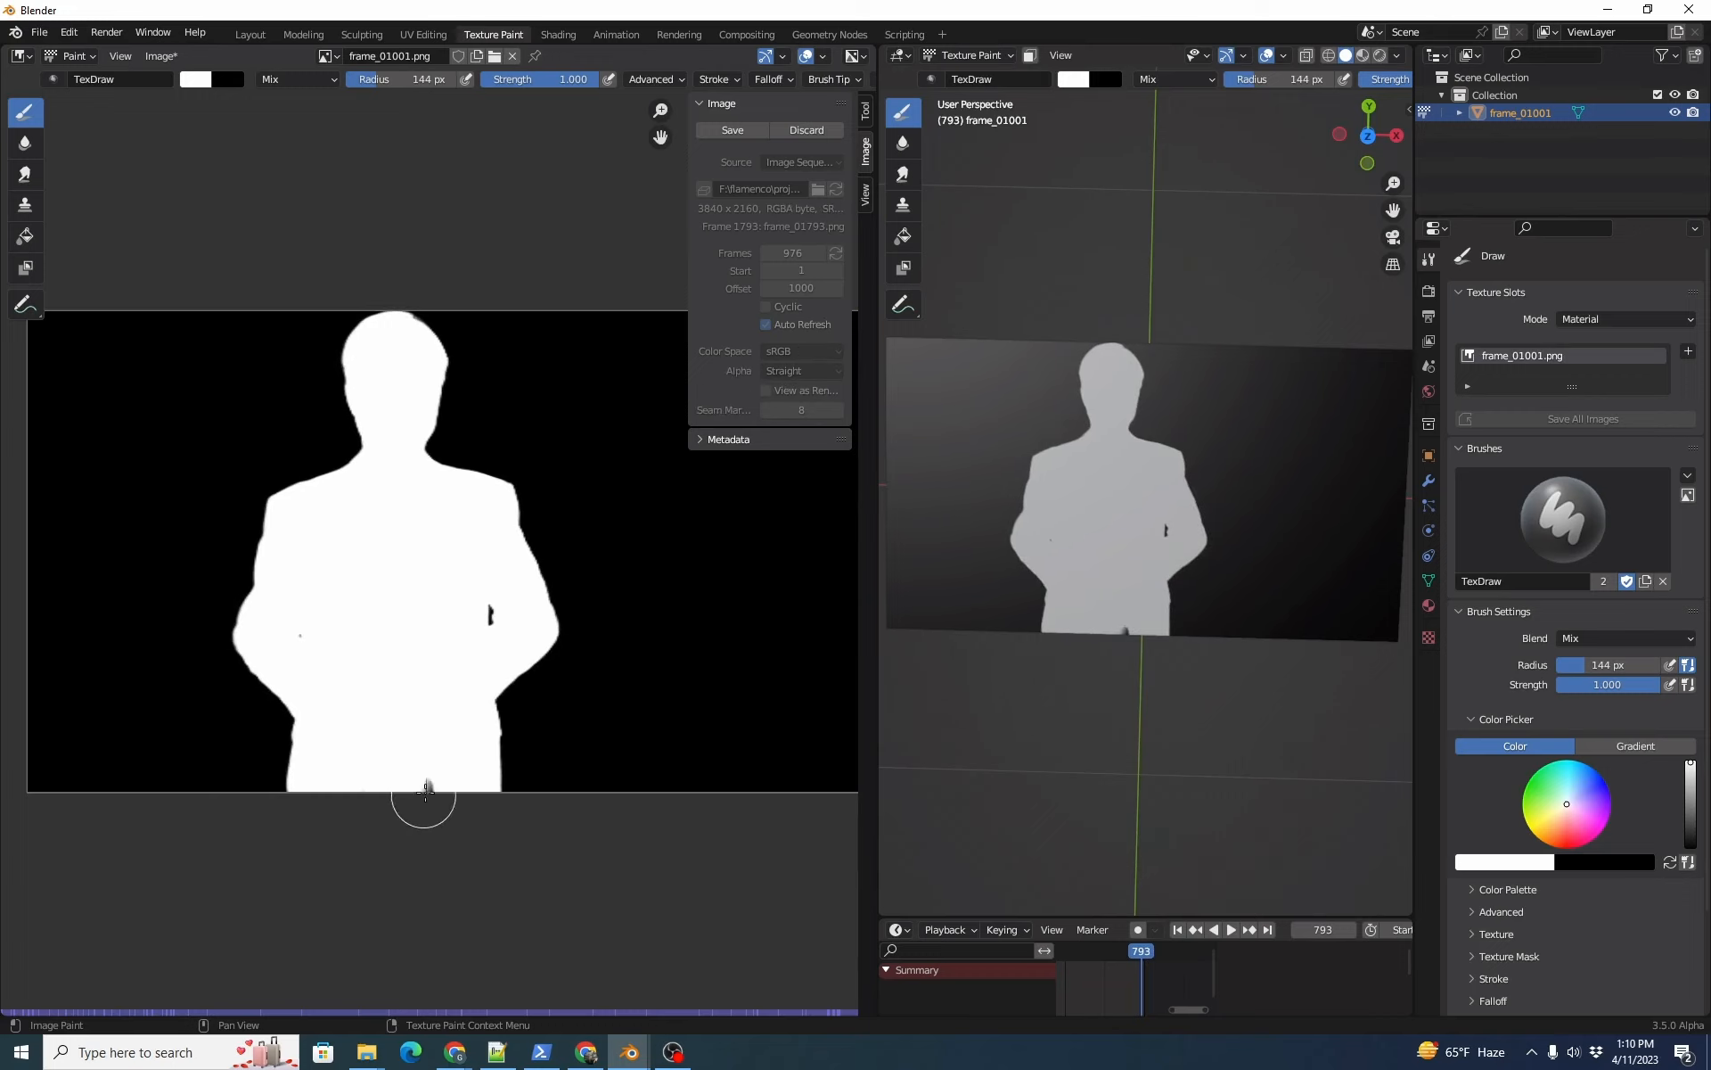
mouse_move(407, 784)
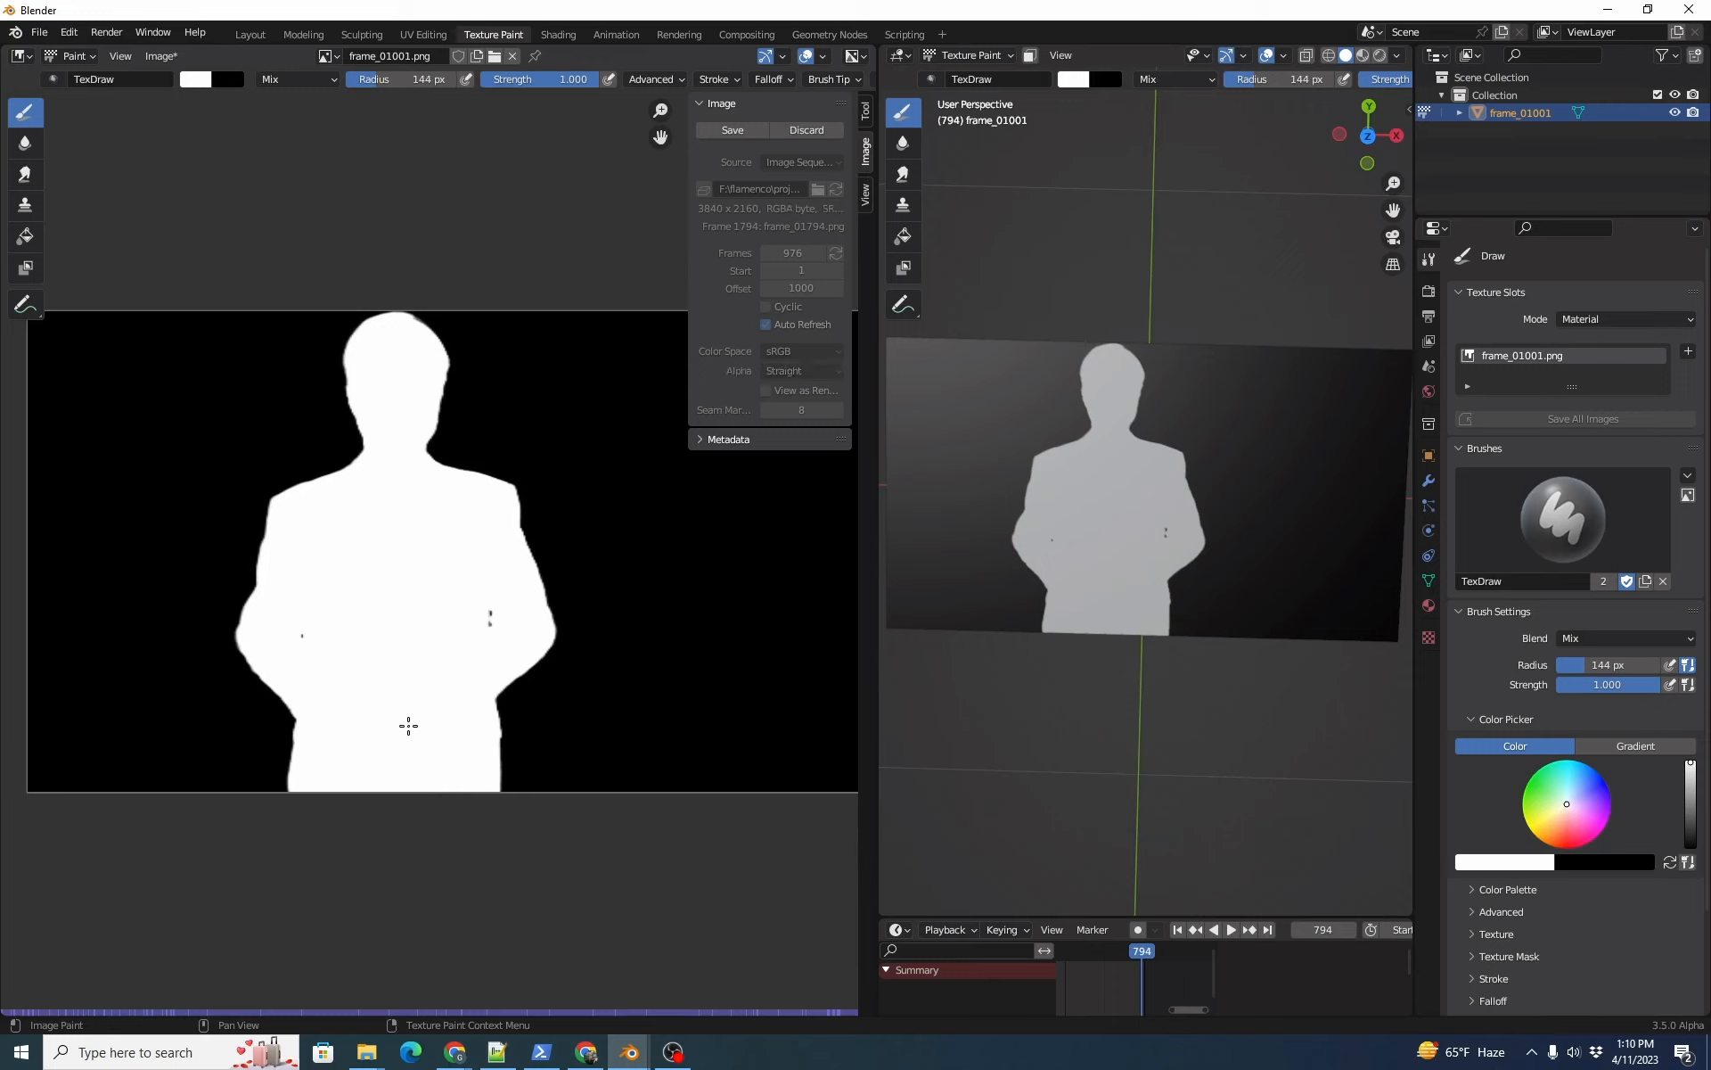
- Save every painted frame with Image > Save Sequence
left_click(160, 57)
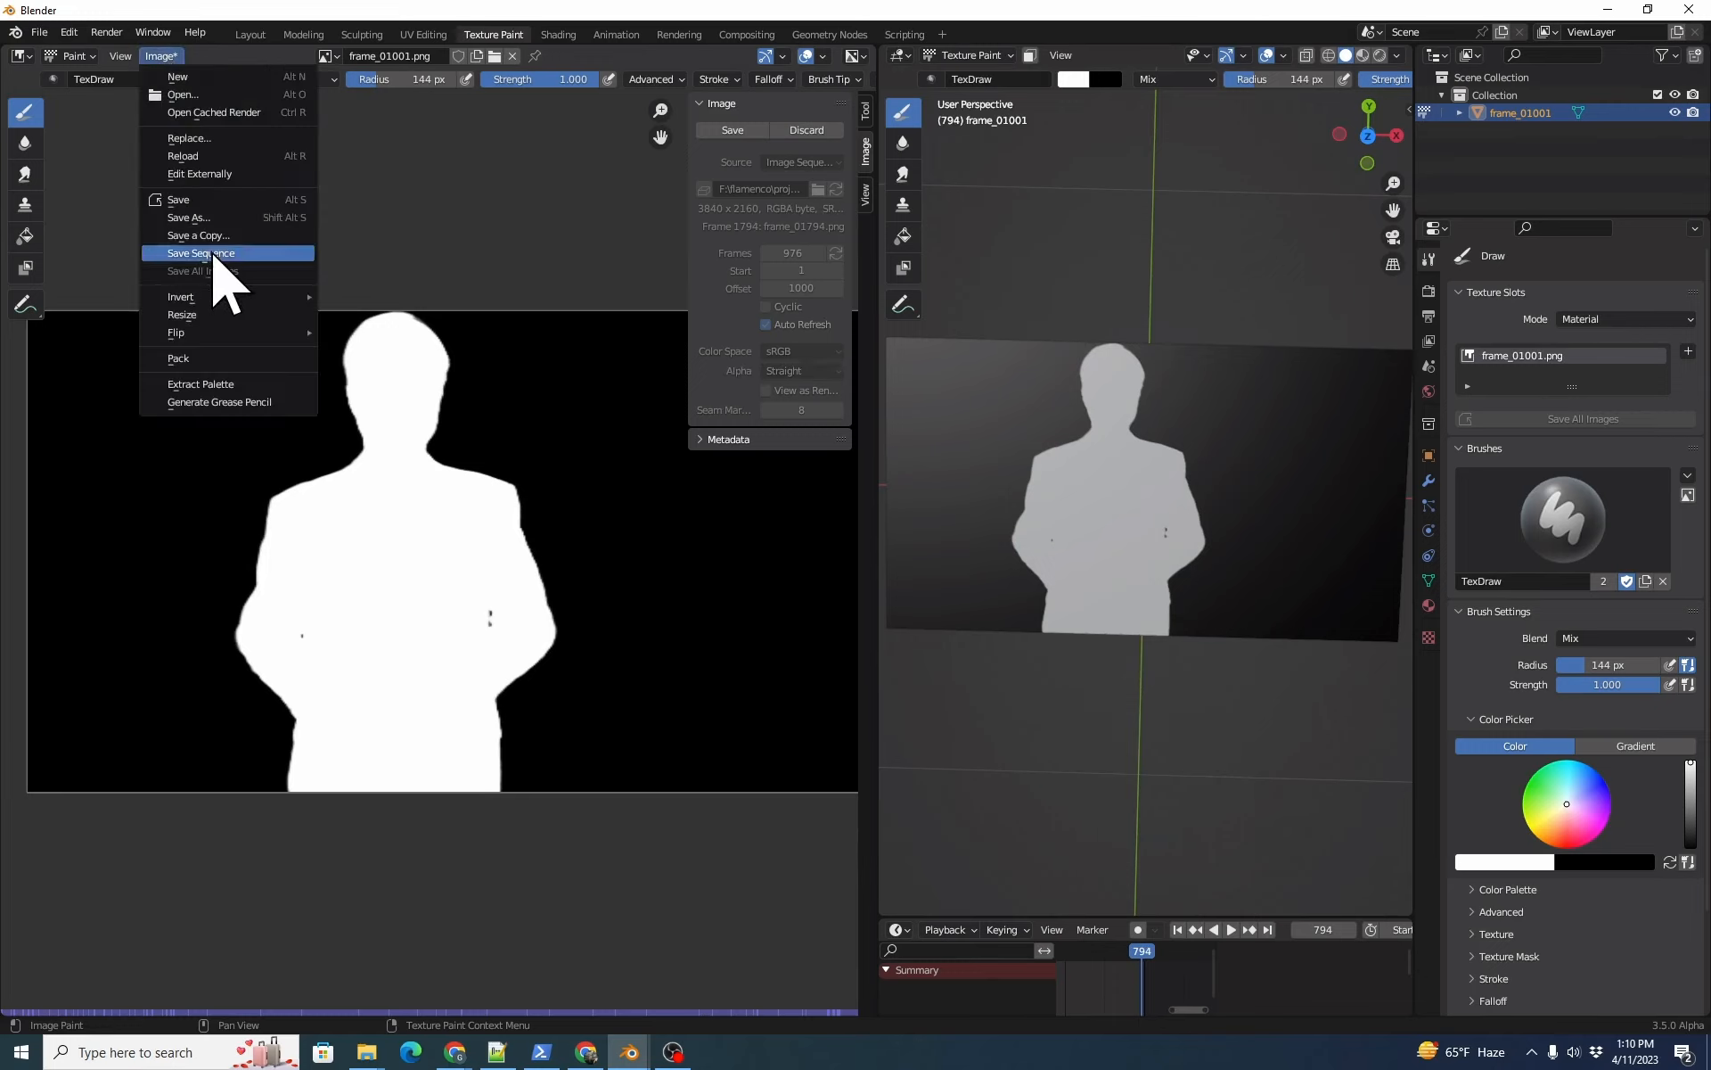
left_click(203, 253)
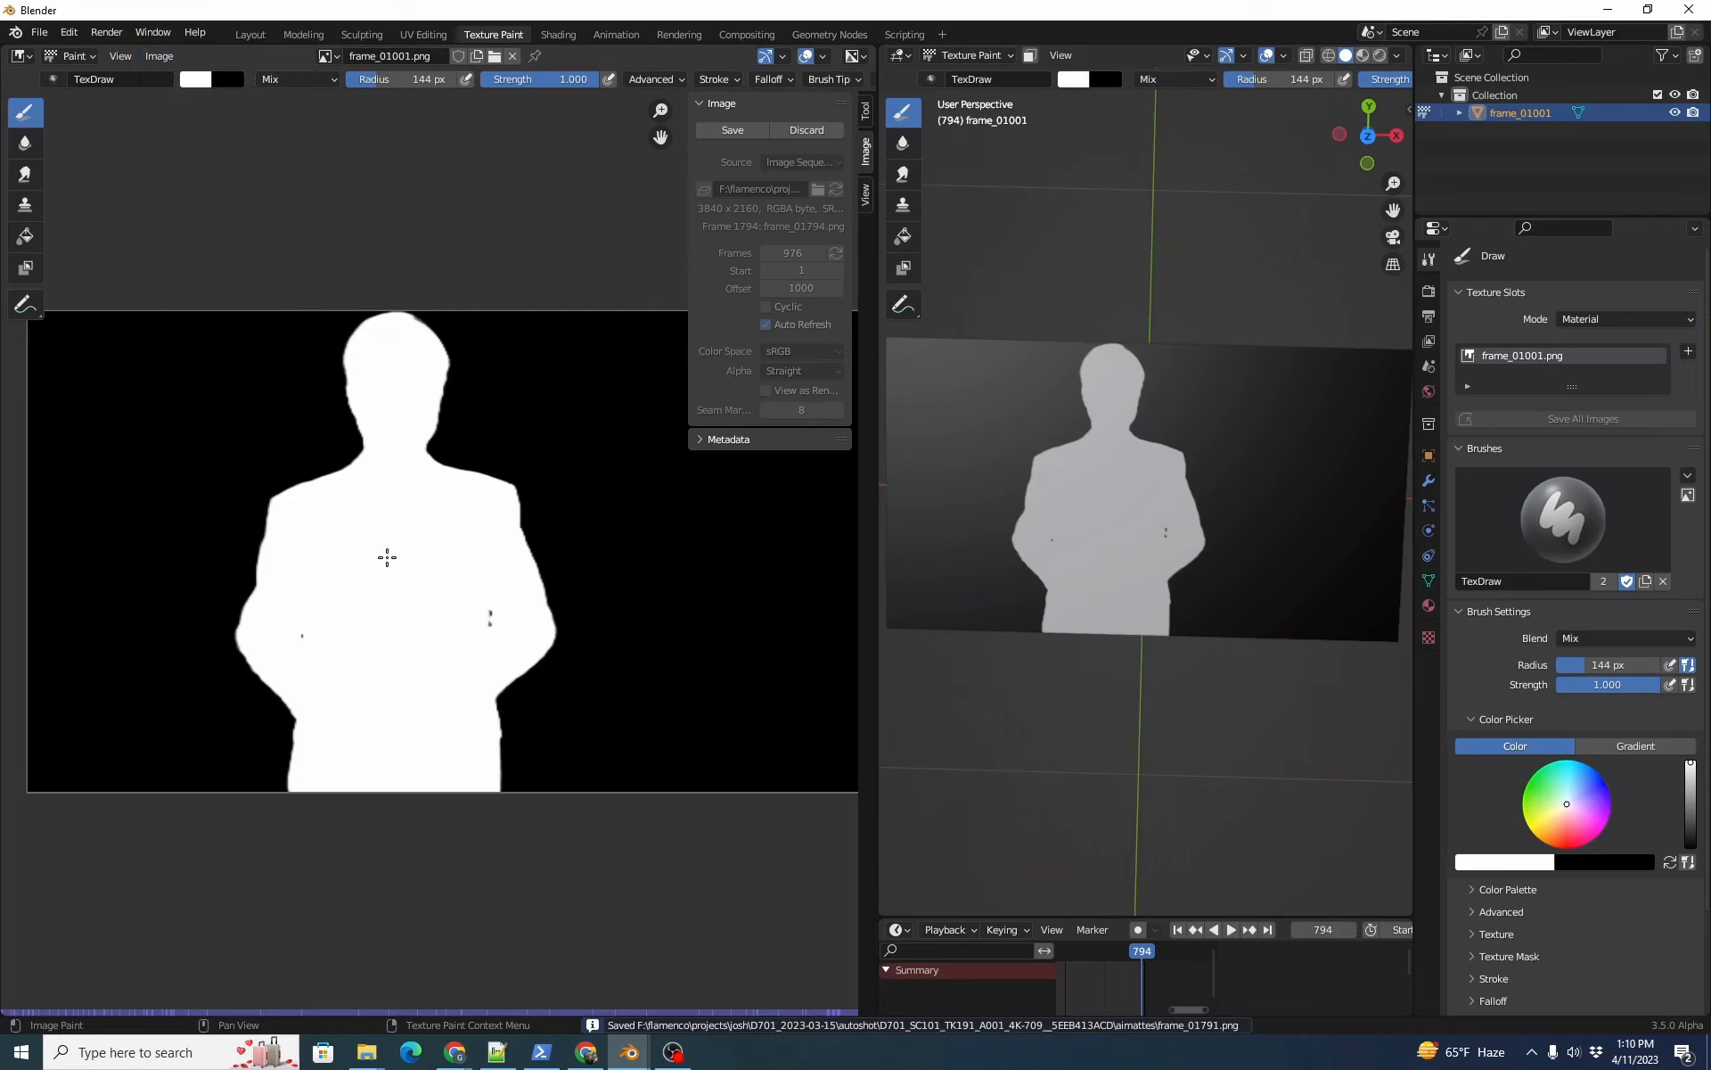
mouse_move(546, 405)
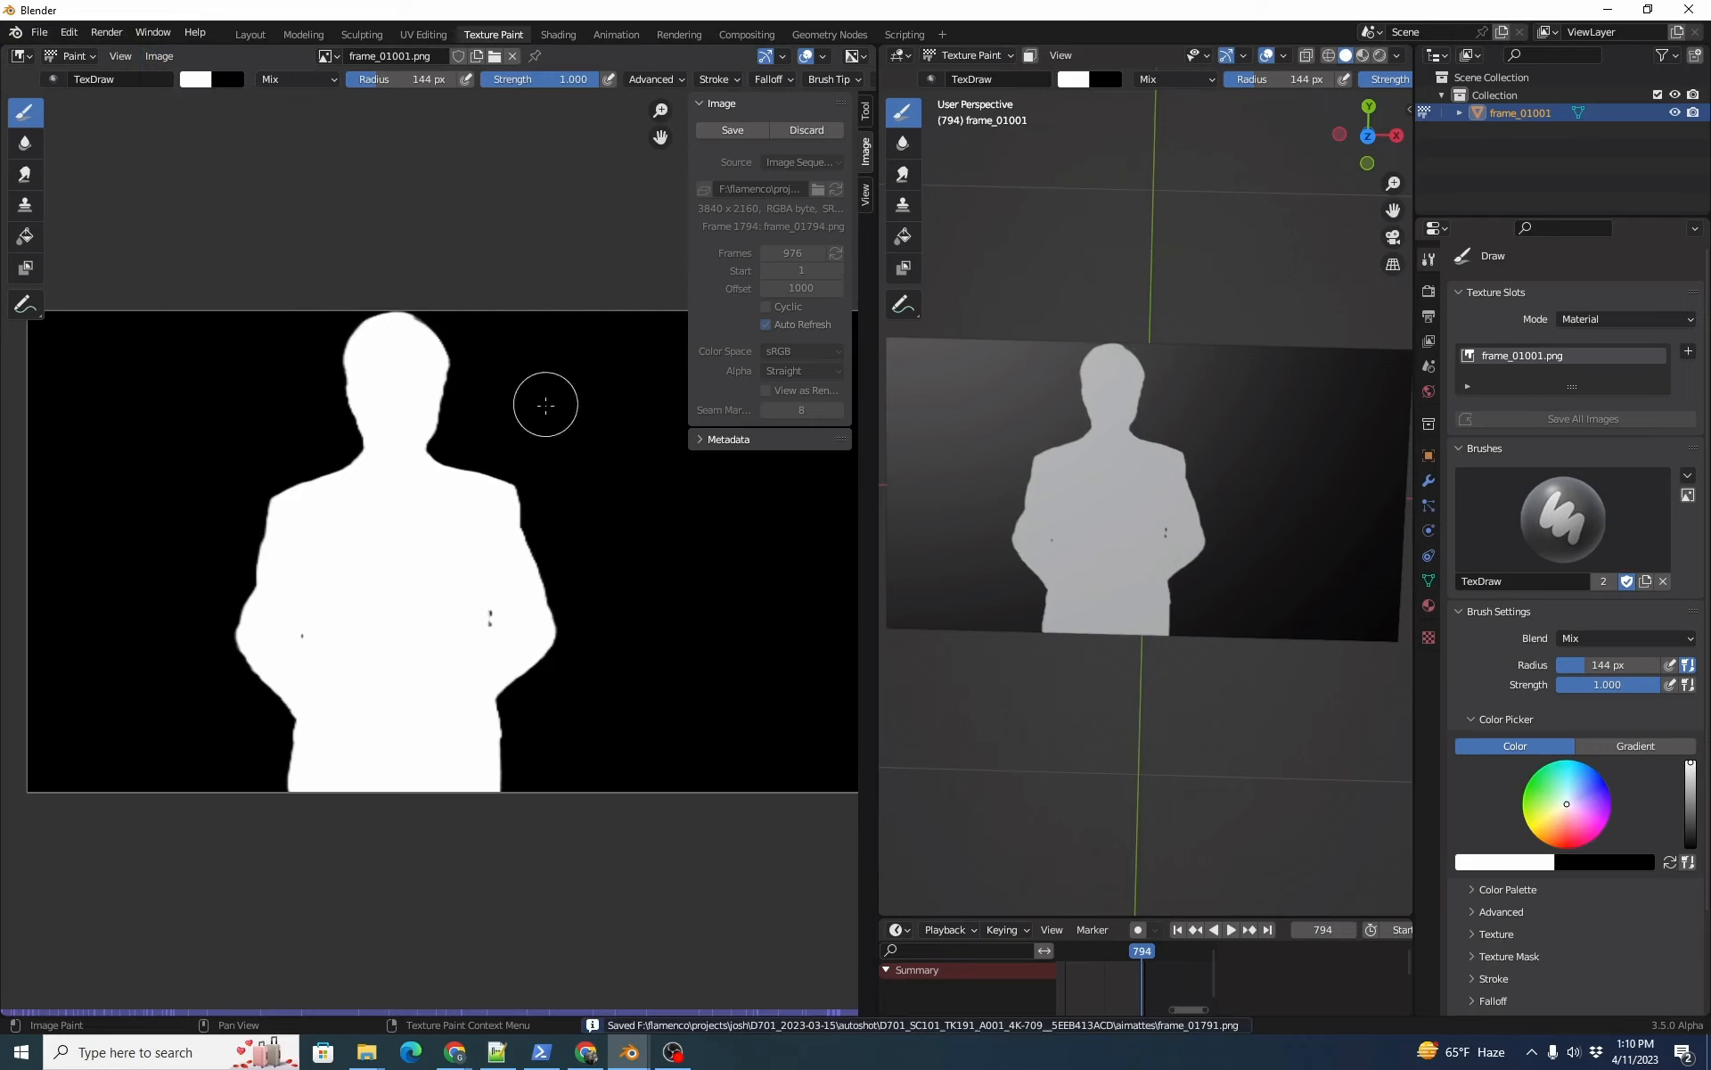